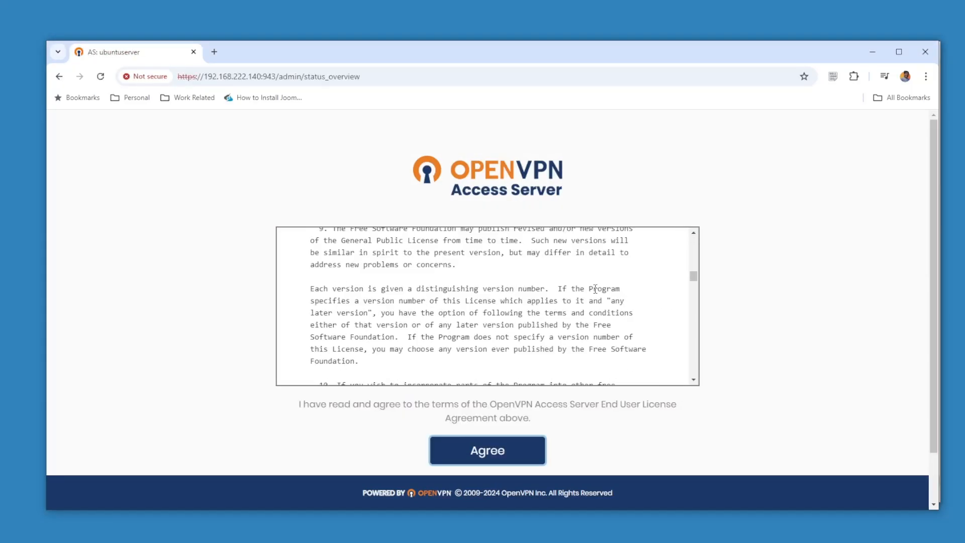
Sign in to the Admin UI and accept the license agreement
click(488, 450)
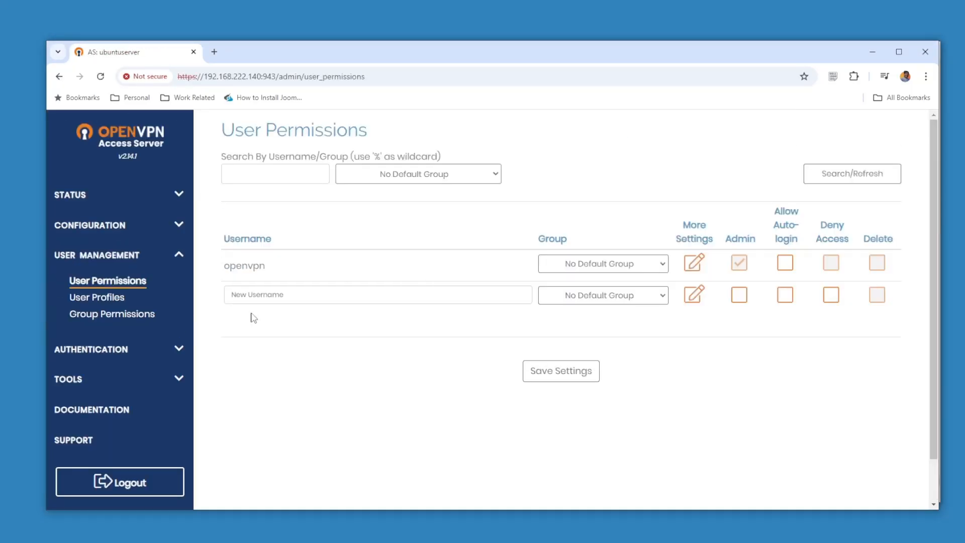
text(openvpnnew)
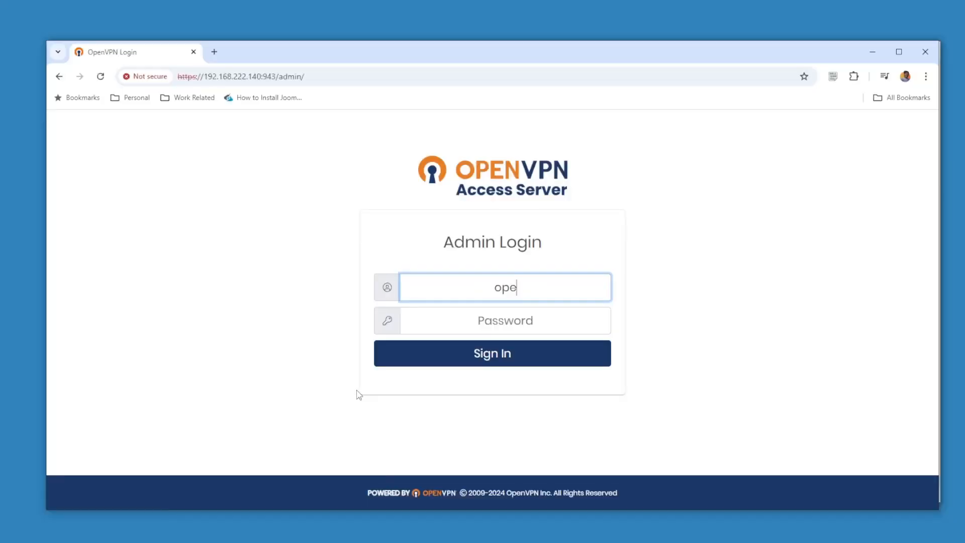
click(492, 353)
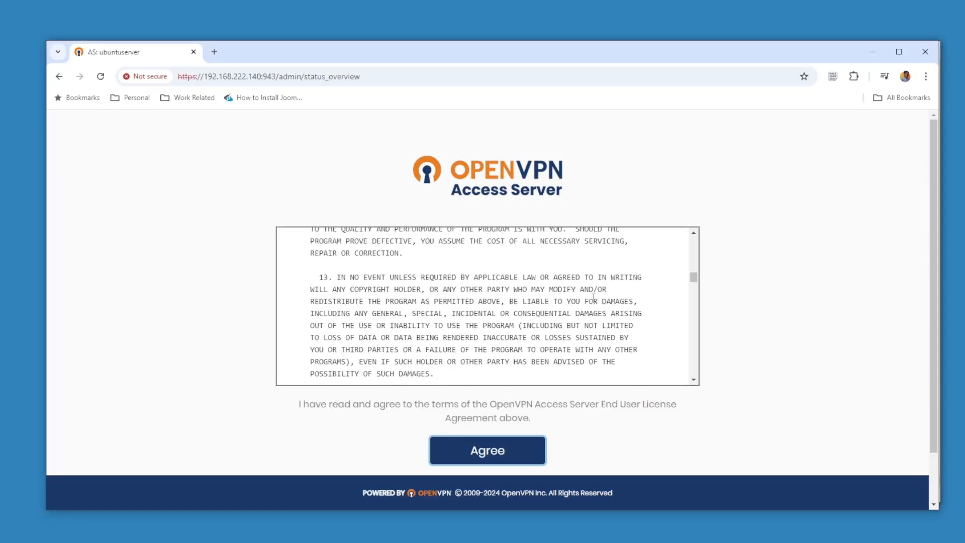
click(487, 450)
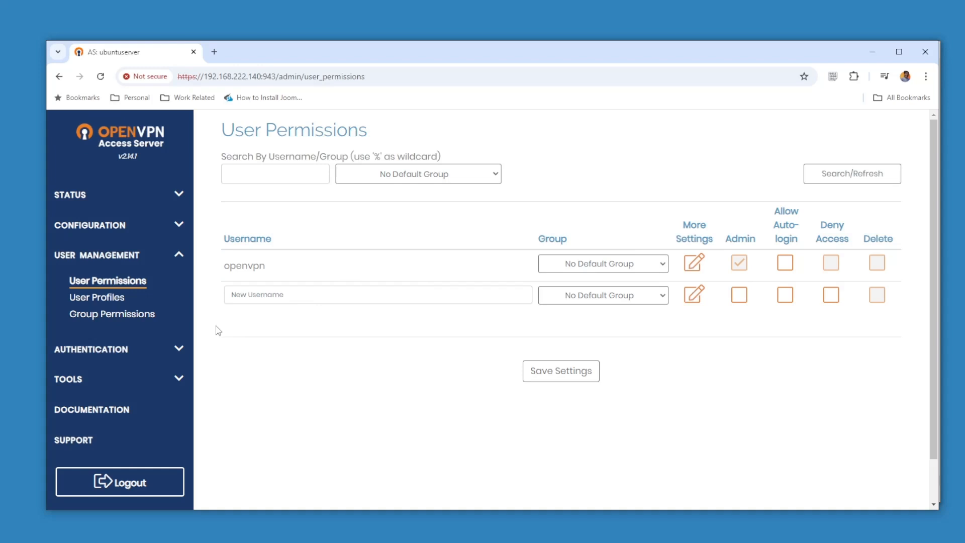
Add user openvpnnew, save settings, and go to the client portal download page
text(openvpnnew)
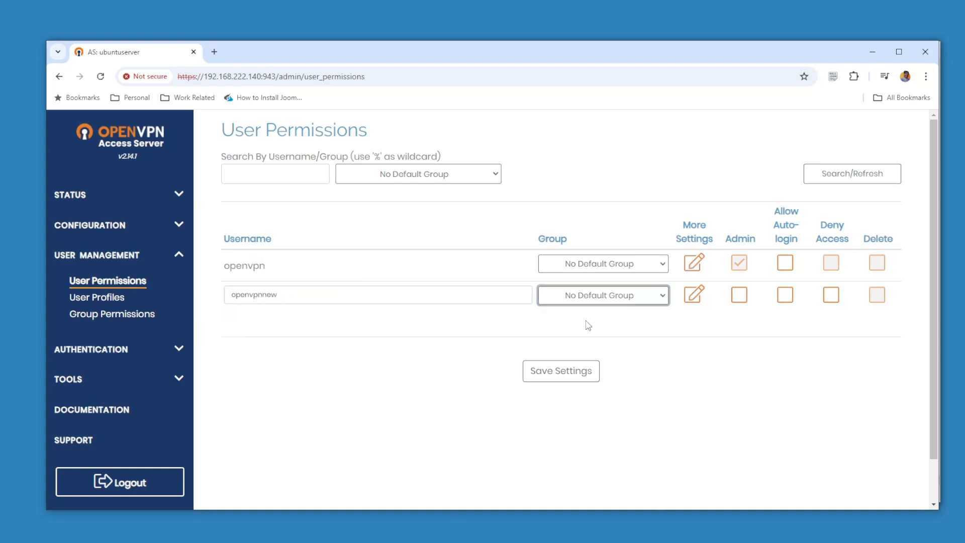
click(561, 371)
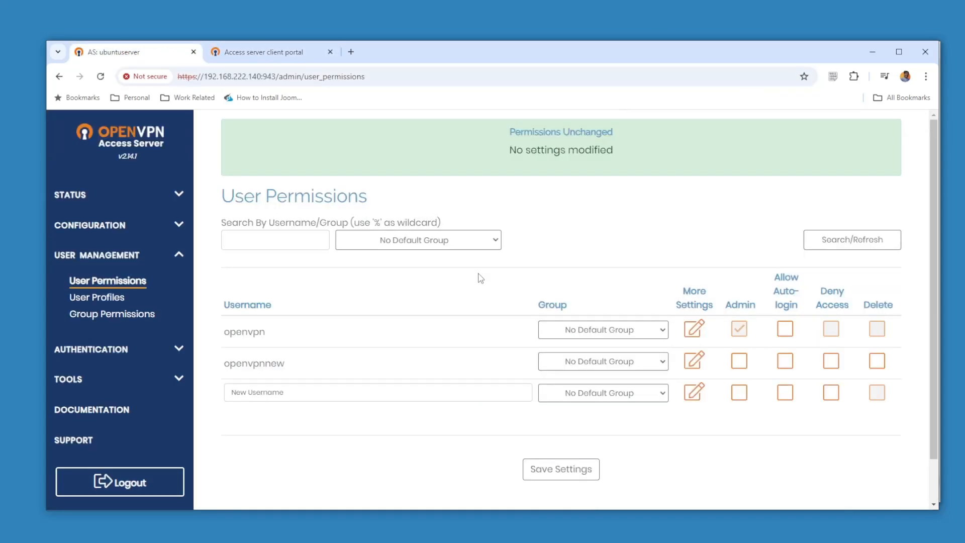
scroll(down, 3)
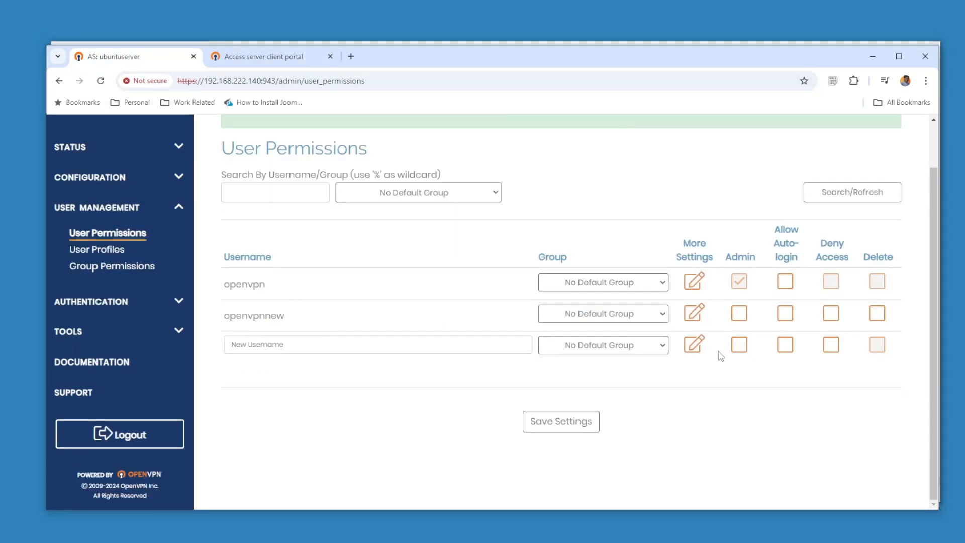
click(272, 57)
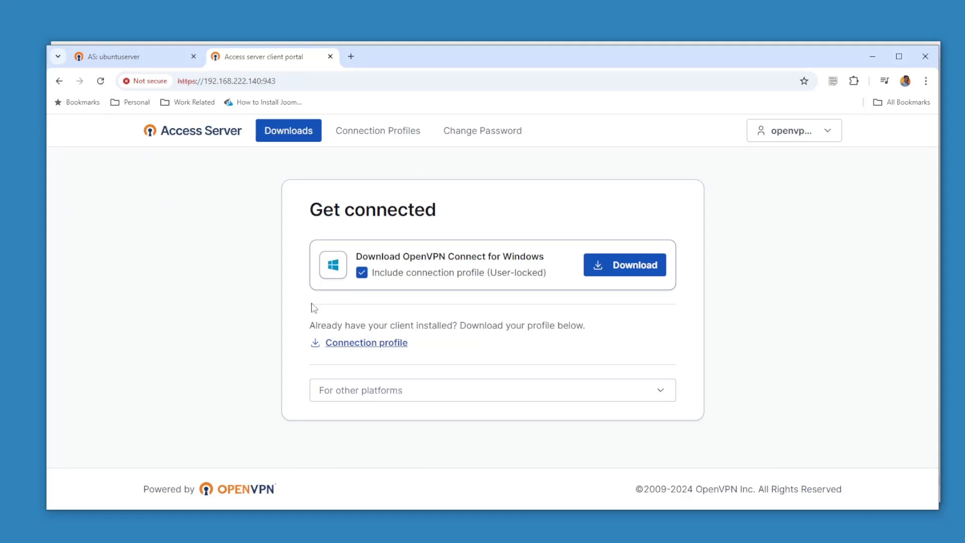
mouse_move(493, 288)
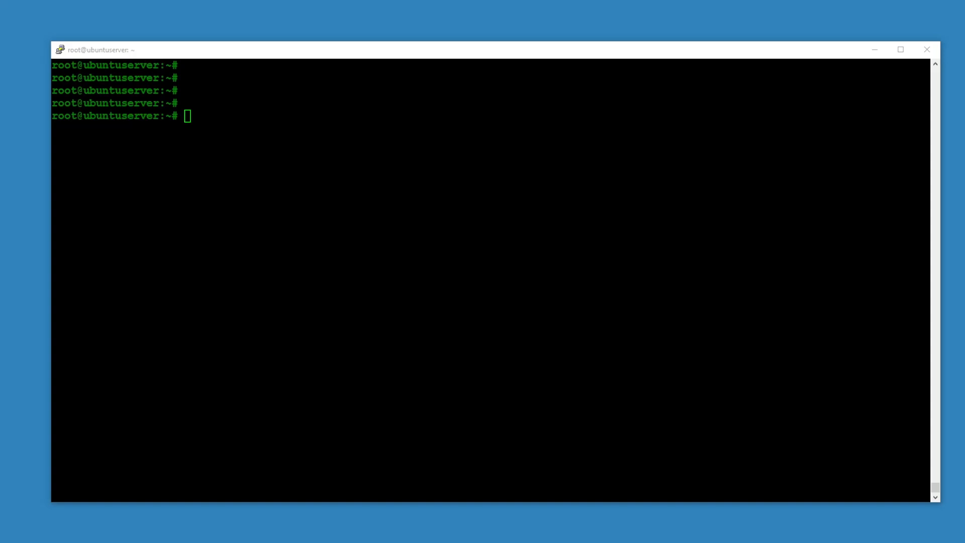
Run hostnamectl, then apt update and apt upgrade on the Ubuntu server
text(hostnamectl)
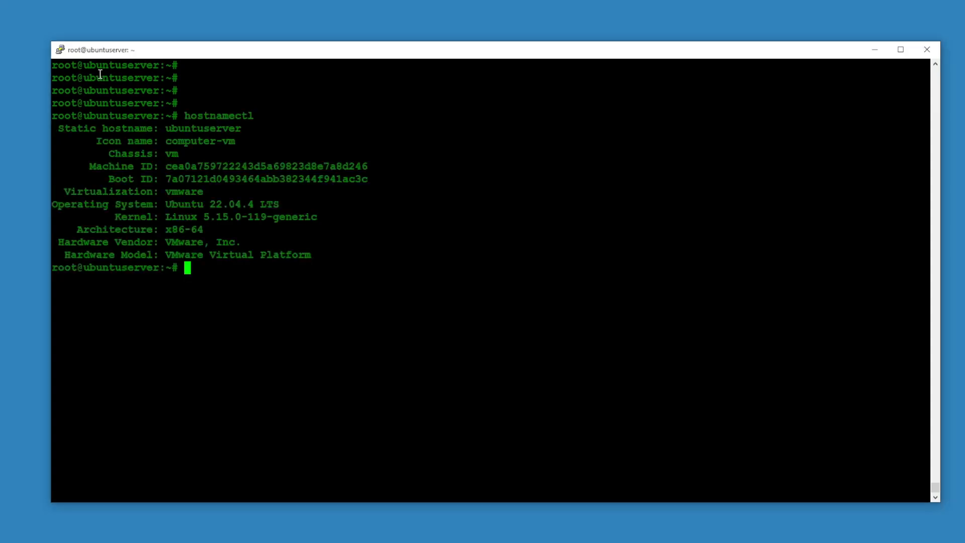
text(apt udpate)
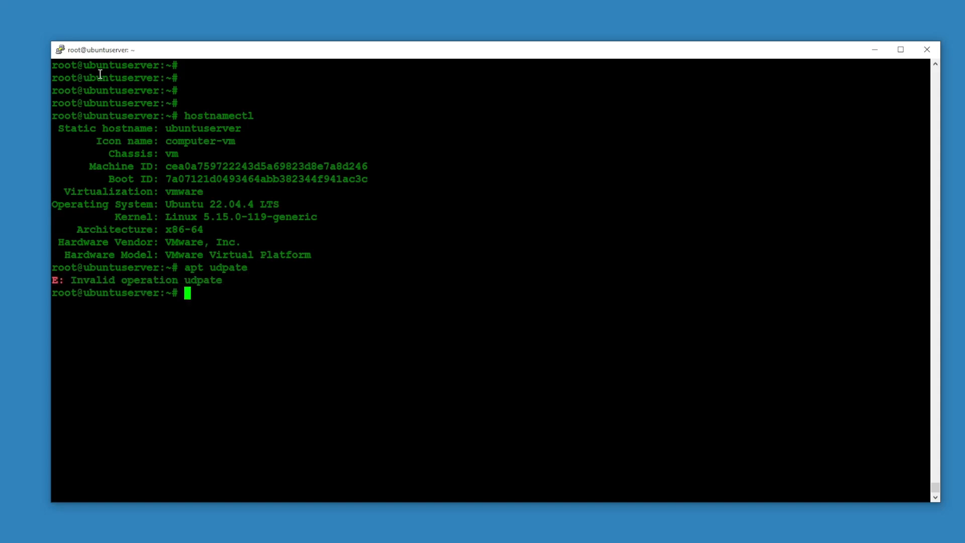
text(apt update)
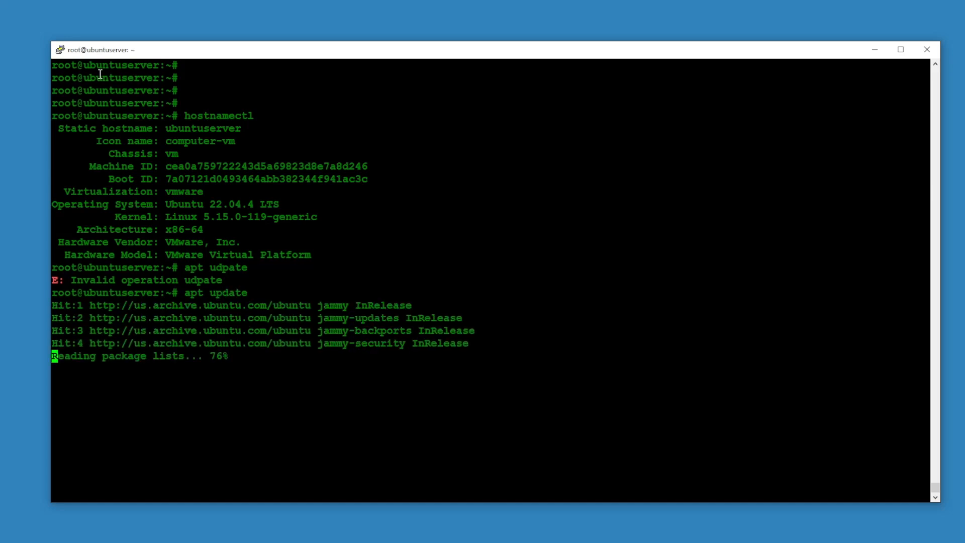
text(apt upgrade)
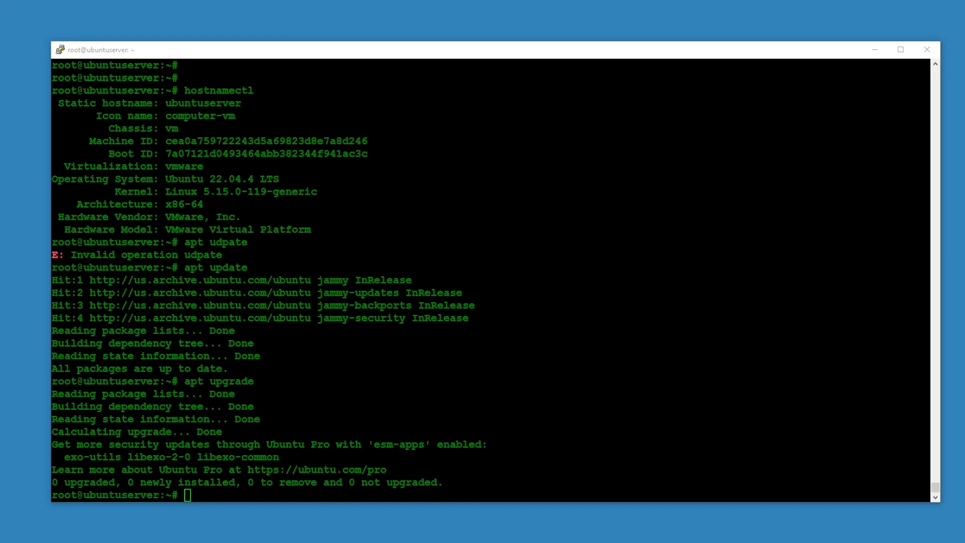
mouse_move(246, 499)
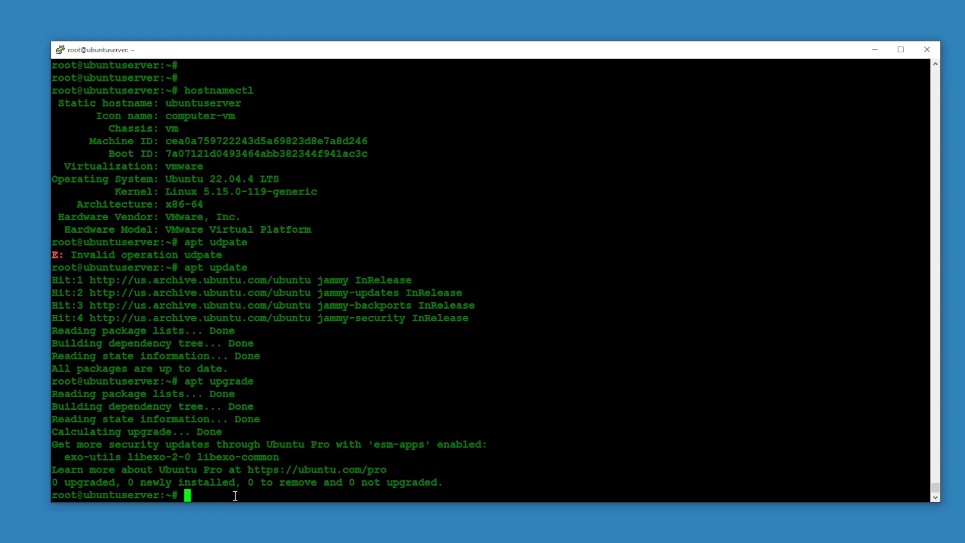
Write the jammy OpenVPN repository entry to /etc/apt/sources.list.d/openvpn-as.list
text(echo "deb [signed-by=/etc/apt/keyrings/openvpn-as.gpg.key] http://as-repository.openvpn.net/as/debian $(lsb_release -cs) main" | sudo tee /etc/apt/sources.list.d/openvpn-as.list)
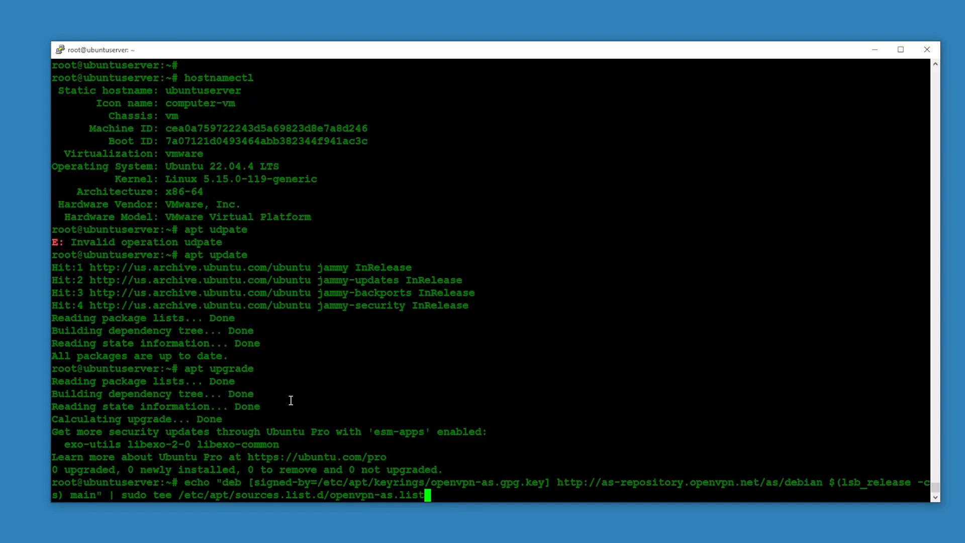
mouse_move(223, 502)
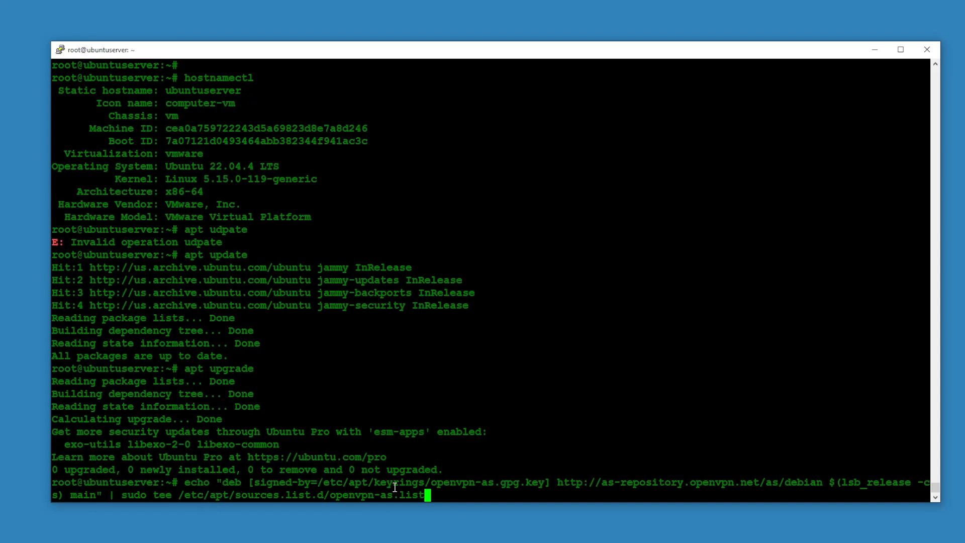
mouse_move(546, 490)
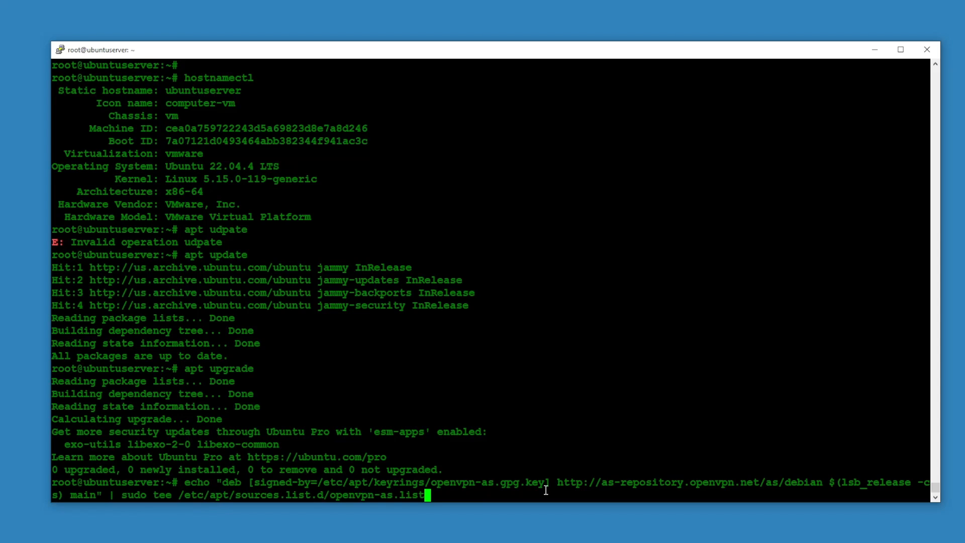
mouse_move(769, 496)
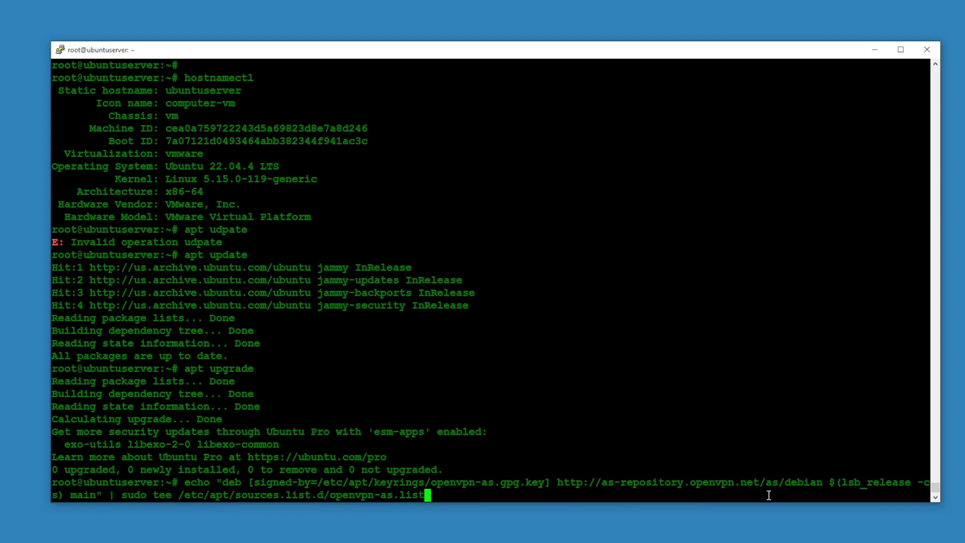
mouse_move(183, 502)
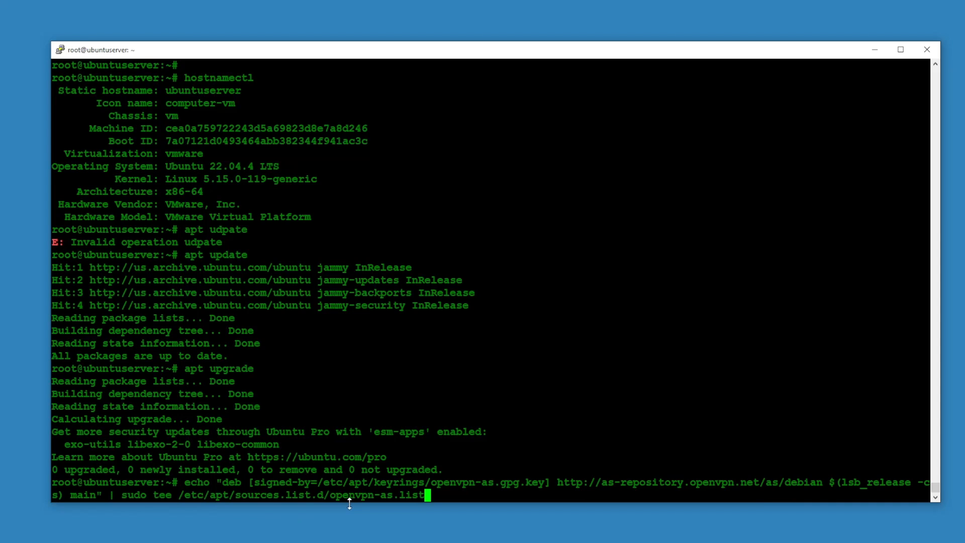
mouse_move(338, 495)
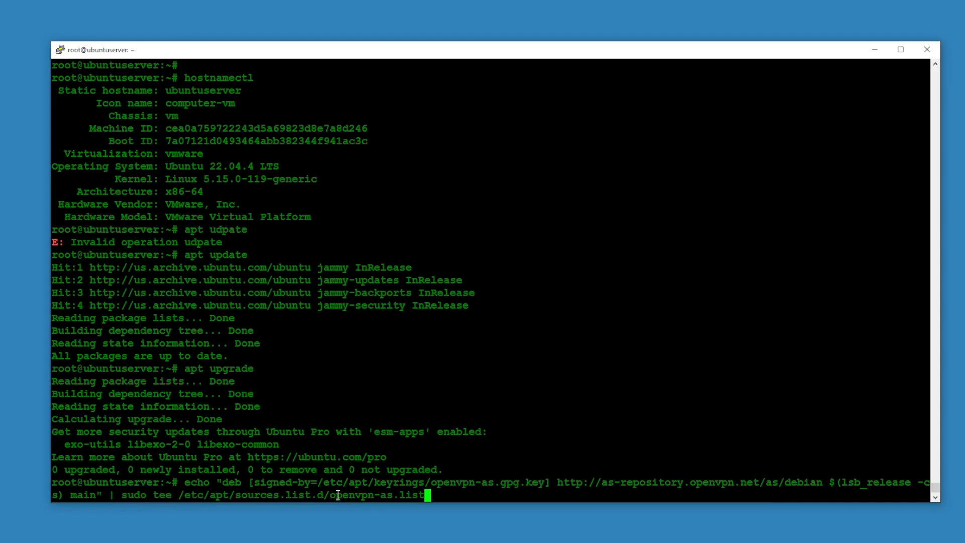
mouse_move(379, 502)
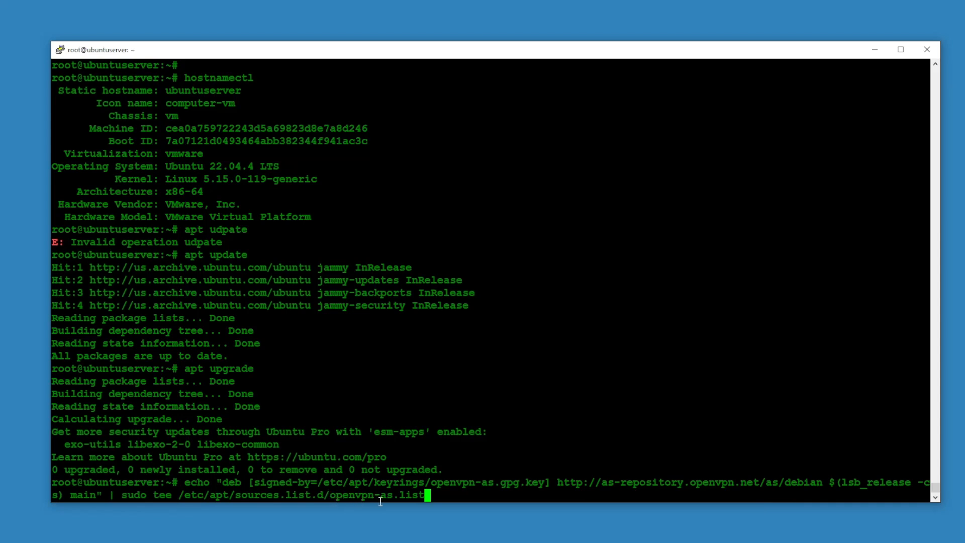
mouse_move(454, 494)
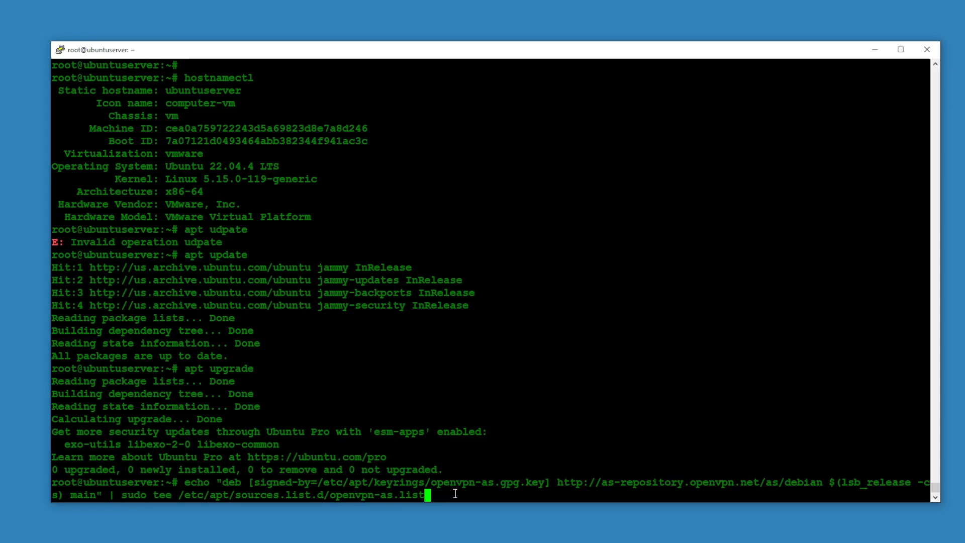
mouse_move(334, 415)
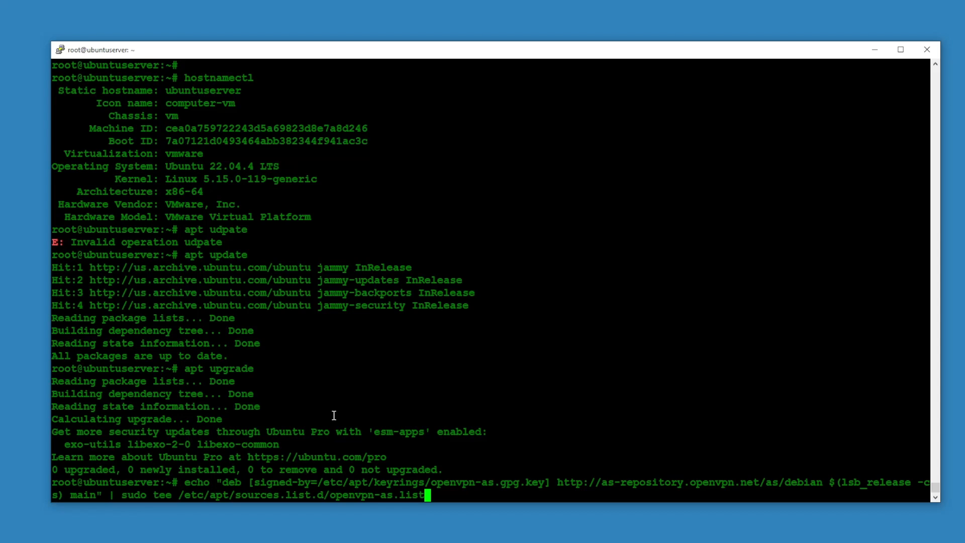
key(Return)
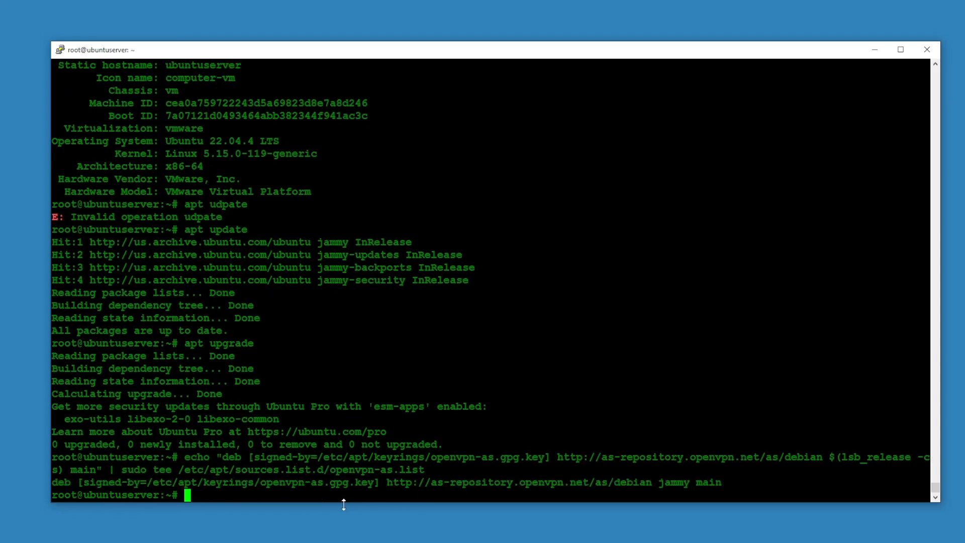
mouse_move(99, 423)
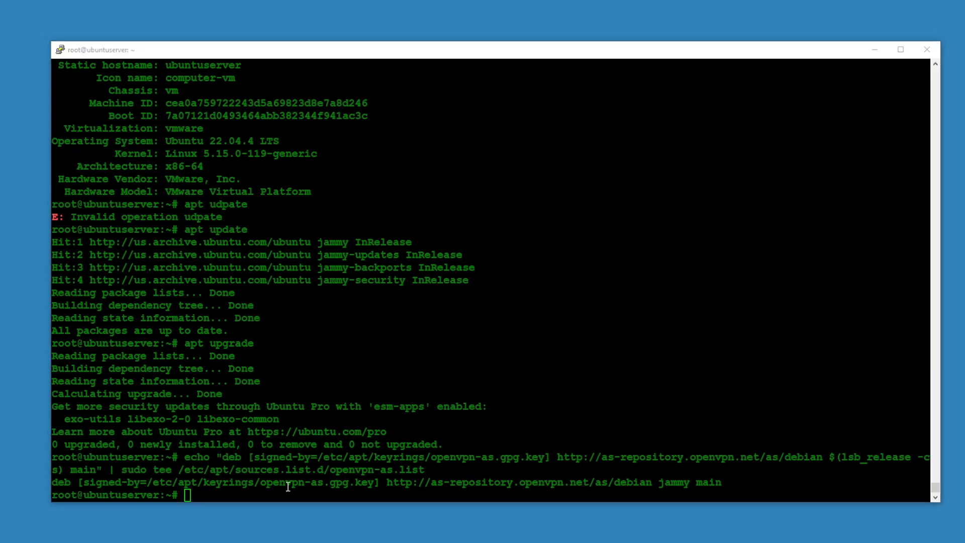
Download the OpenVPN repository GPG key into /etc/apt/keyrings/openvpn-as.gpg.key
text(wget --quiet -O - https://as-repository.openvpn.net/as-repo-public.gpg | sudo tee /etc/apt/keyrings/openvpn-as.gpg.key)
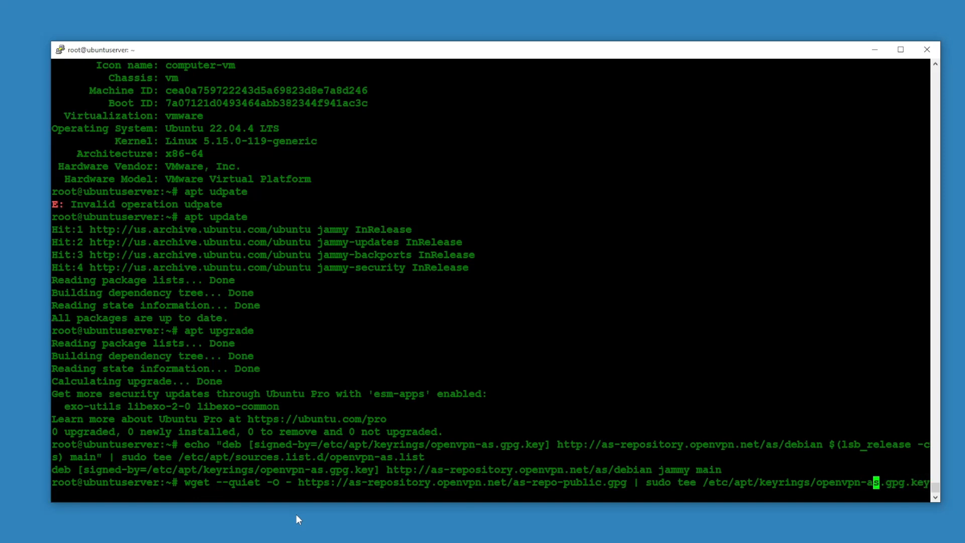
key(Return)
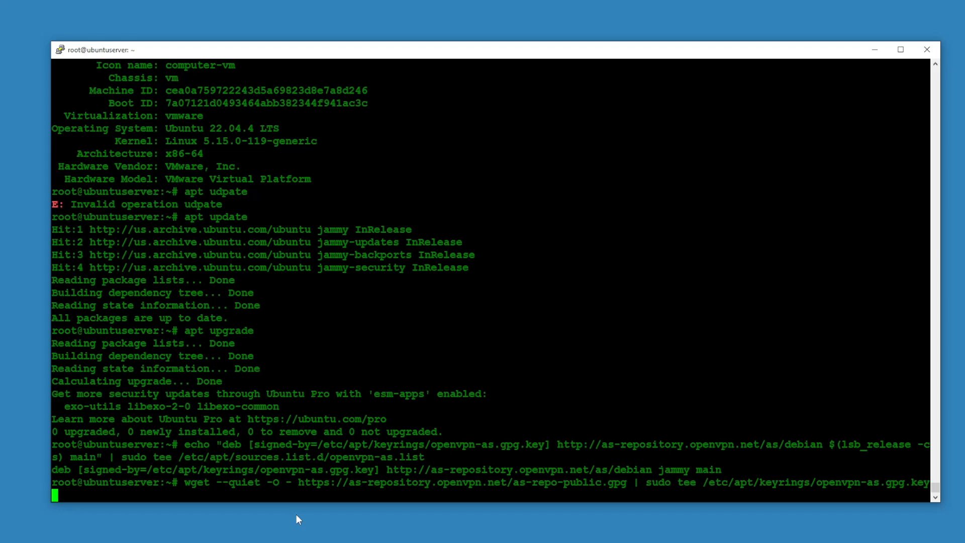
key(Return)
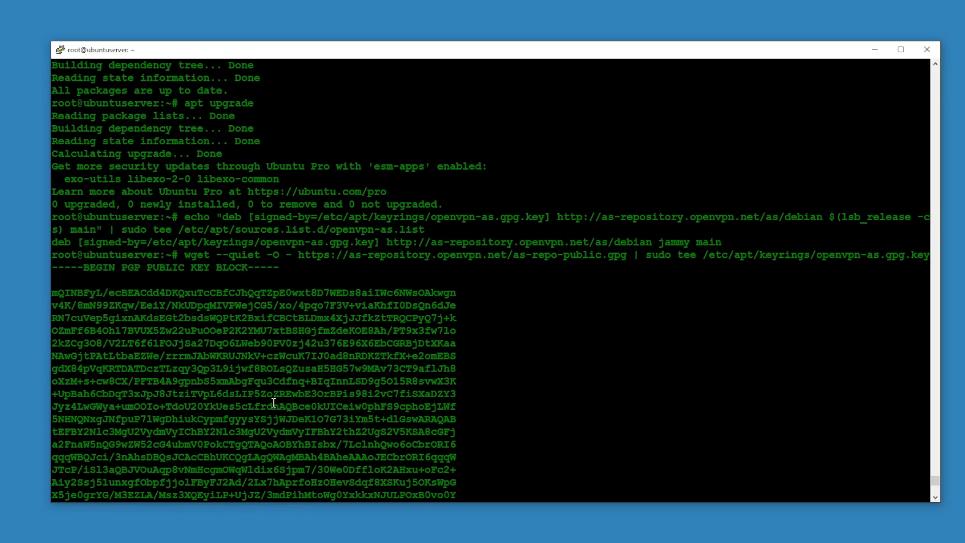
scroll(down, 3)
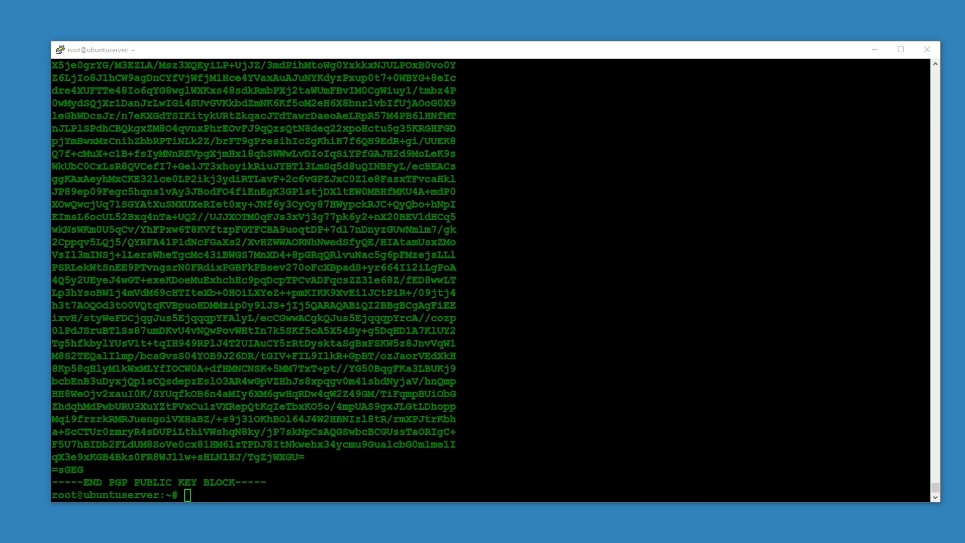
mouse_move(429, 466)
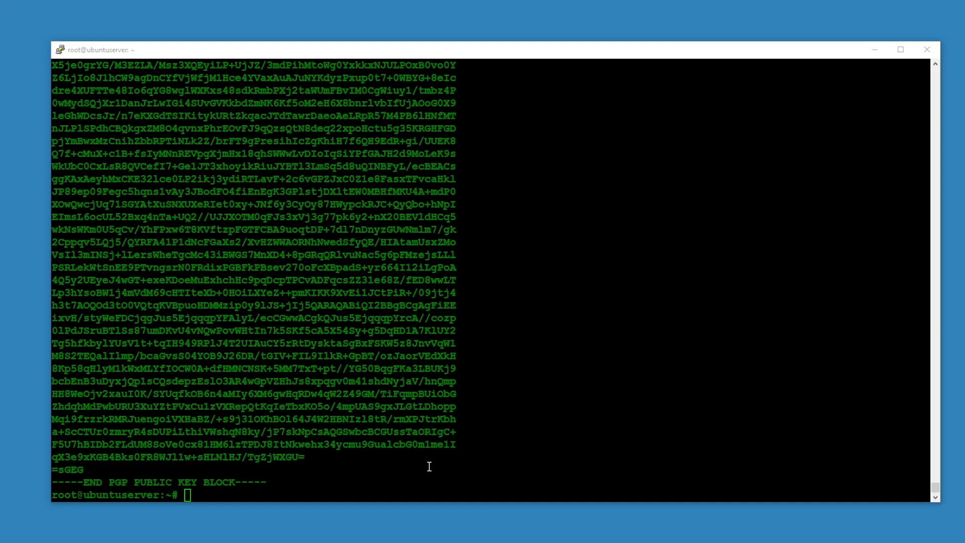
Install apt-transport-https and ca-certificates, confirming with y, then run apt update
text(sudo apt install apt-transport-https ca-certificates)
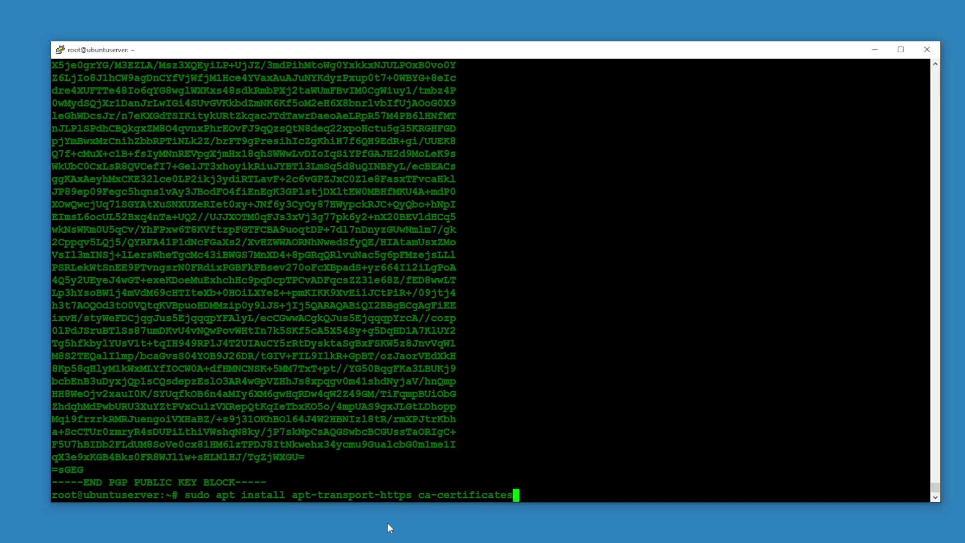
key(Return)
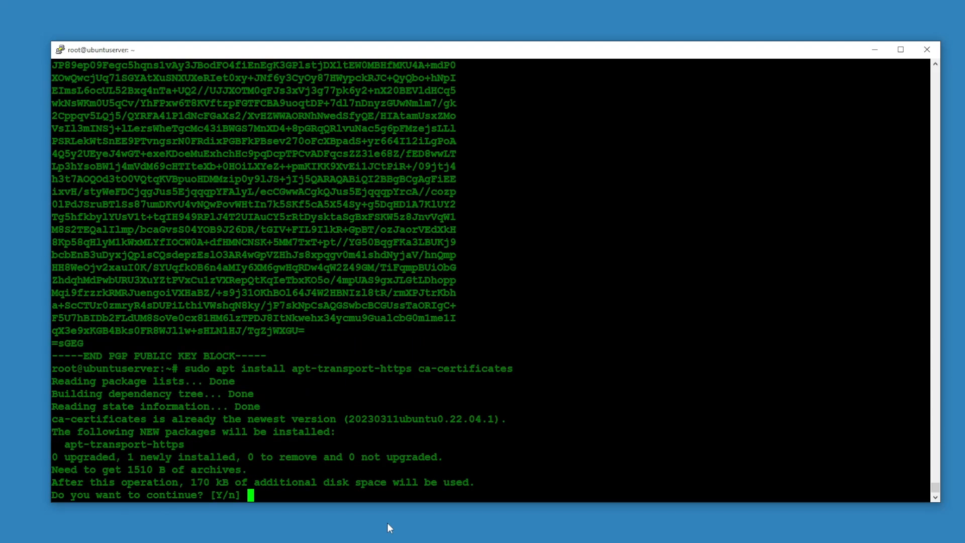
text(y)
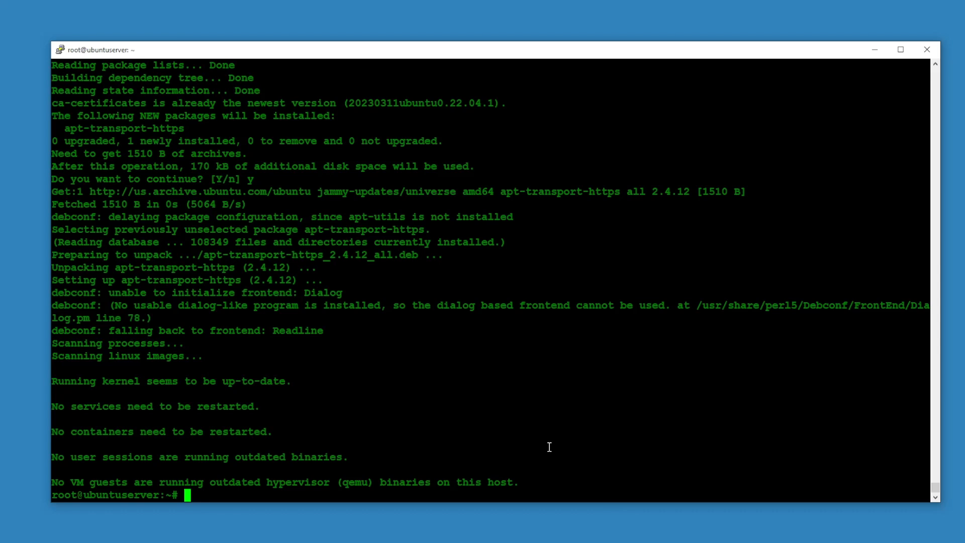
text(apt update)
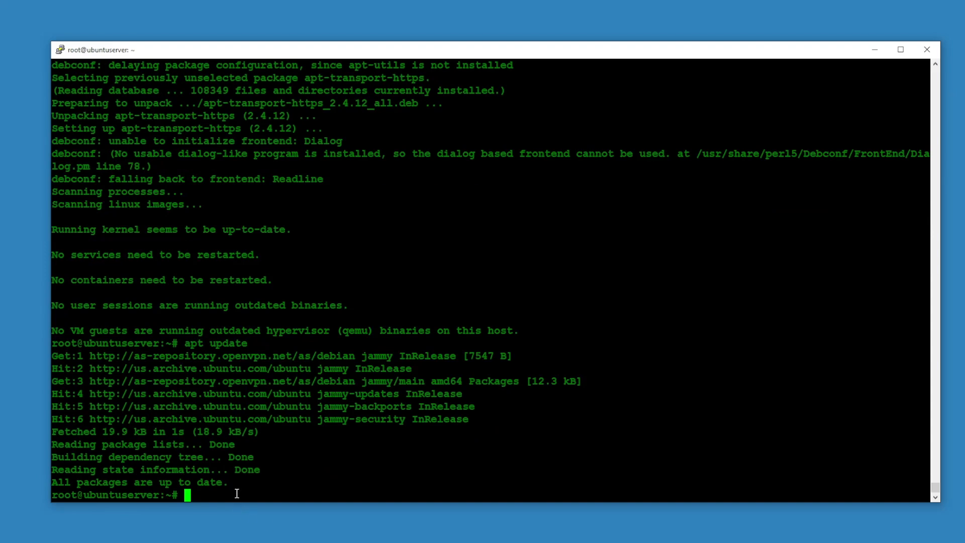
Install the openvpn-as package with apt, confirming with y
text(apt install)
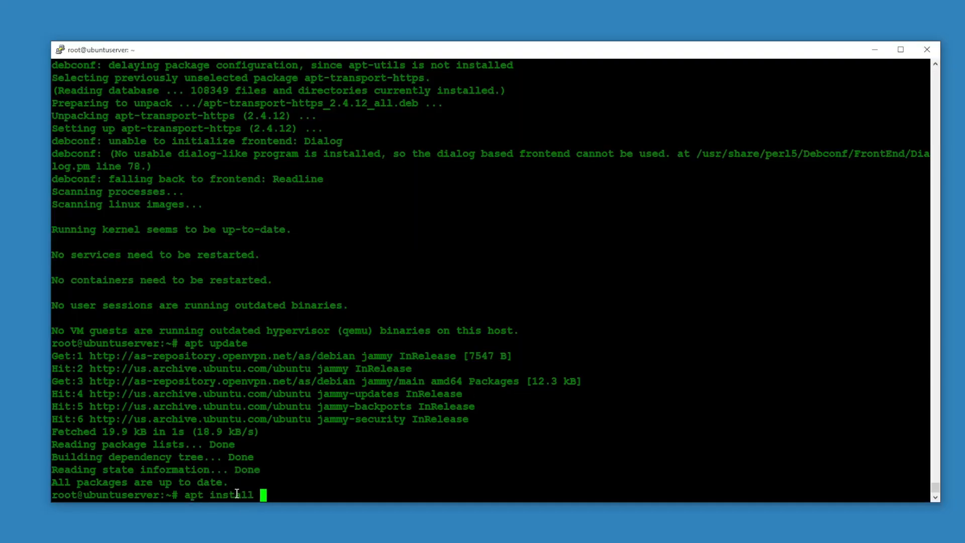
text(openvp)
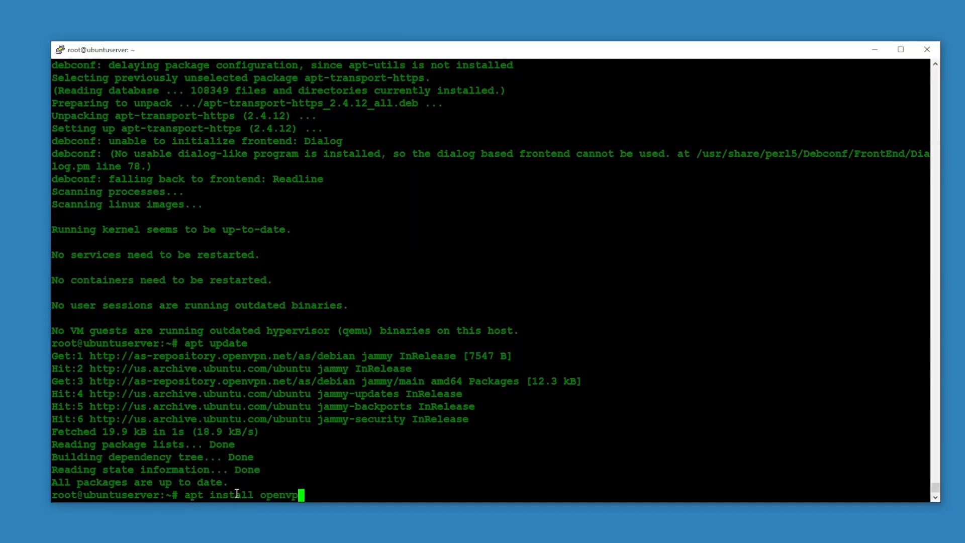
text(n-as)
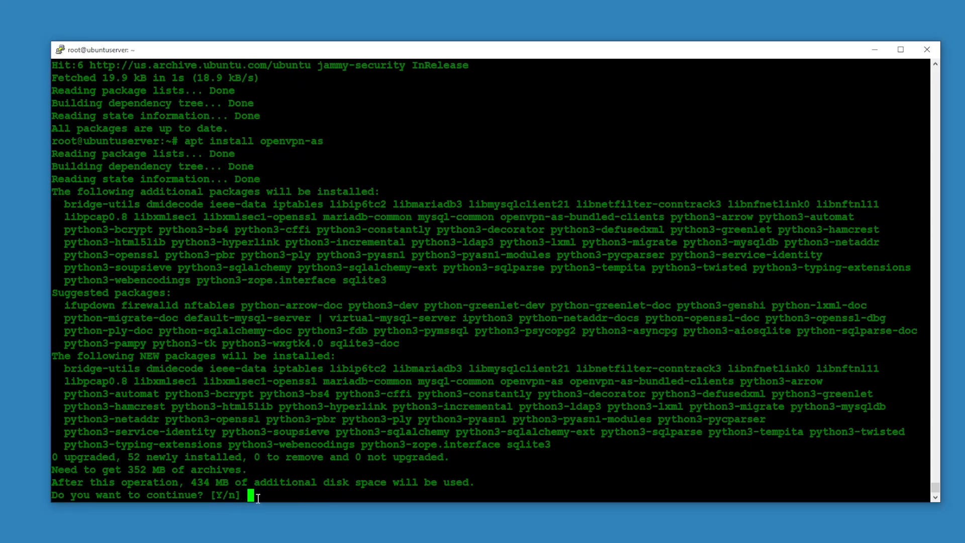
text(y)
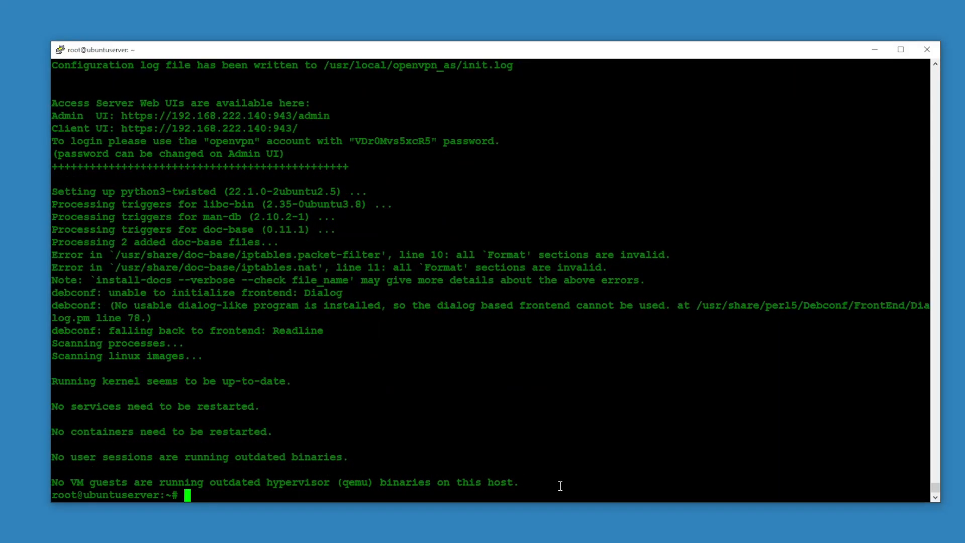
mouse_move(445, 464)
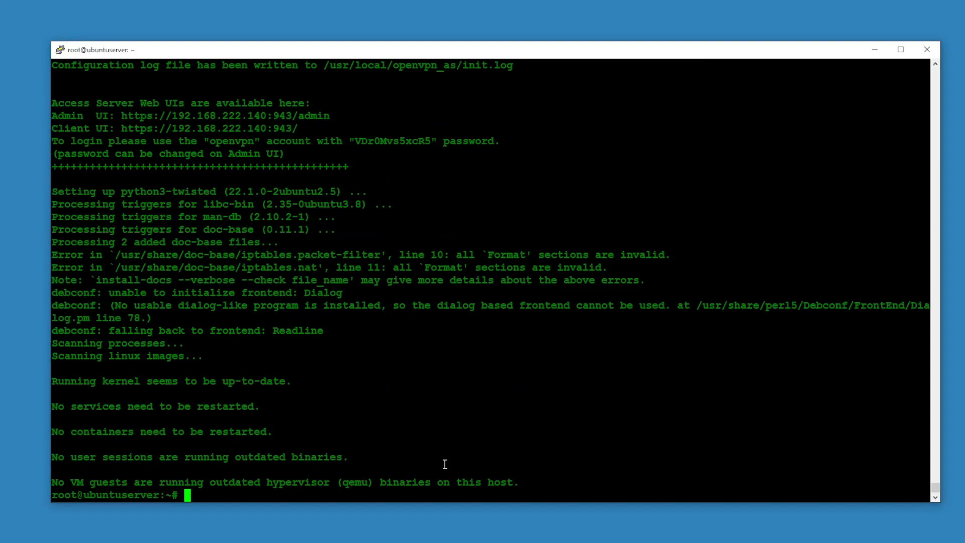
mouse_move(401, 446)
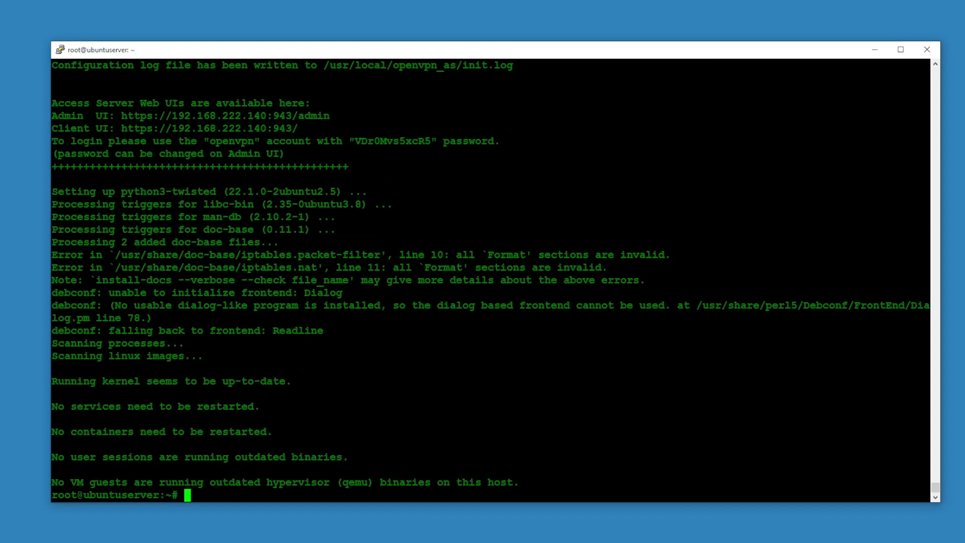
mouse_move(340, 362)
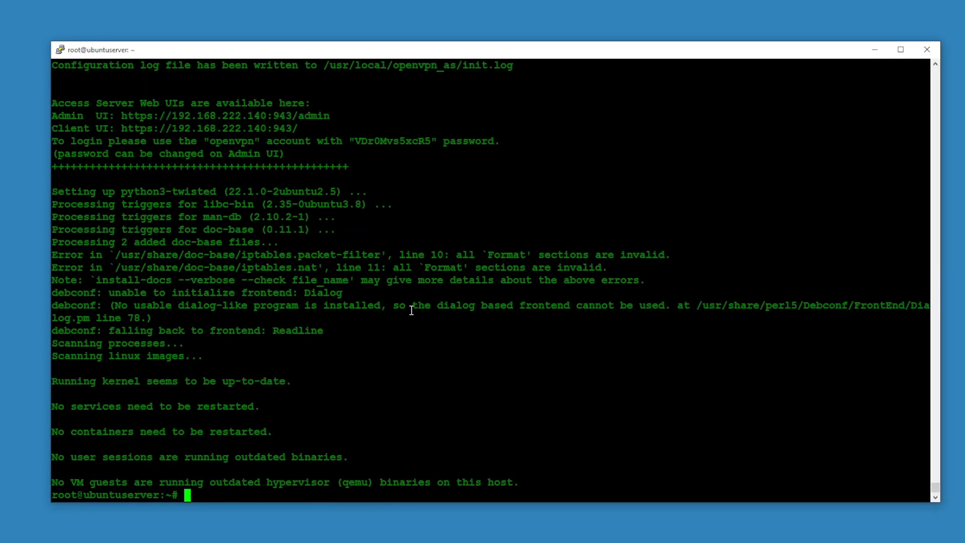
mouse_move(236, 210)
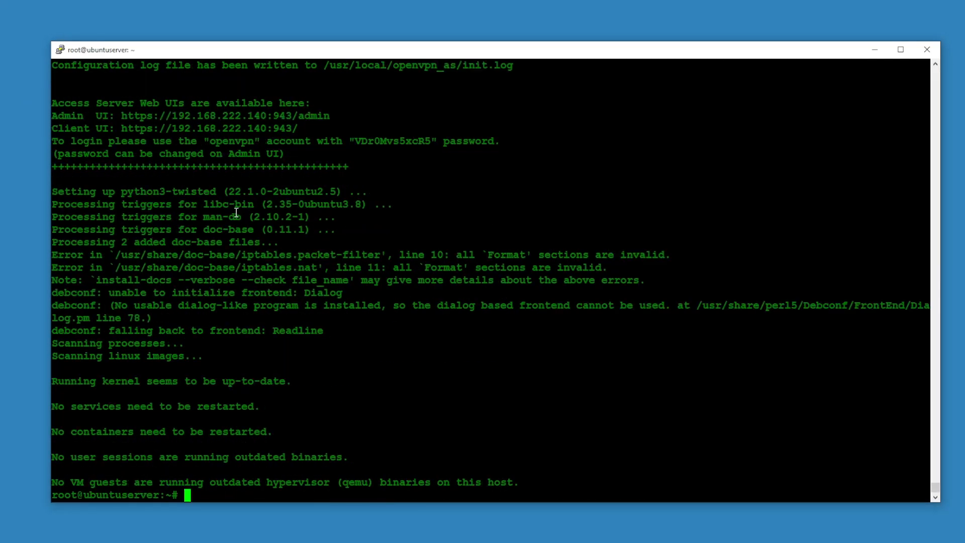
mouse_move(424, 447)
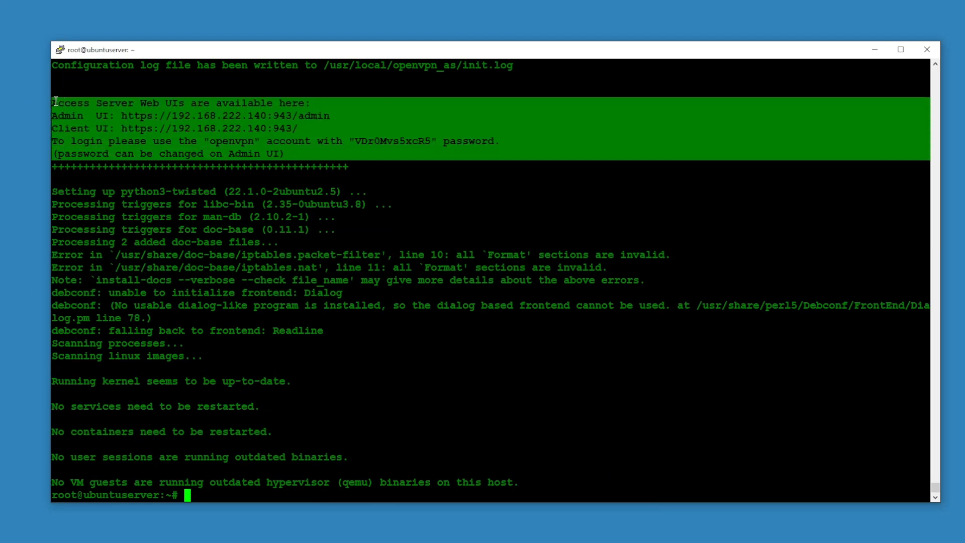
mouse_move(262, 106)
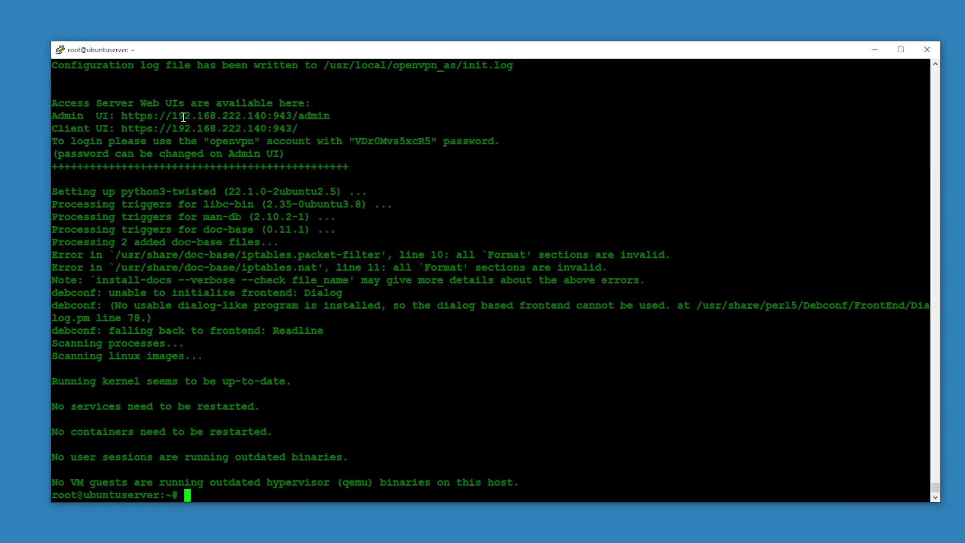
mouse_move(232, 130)
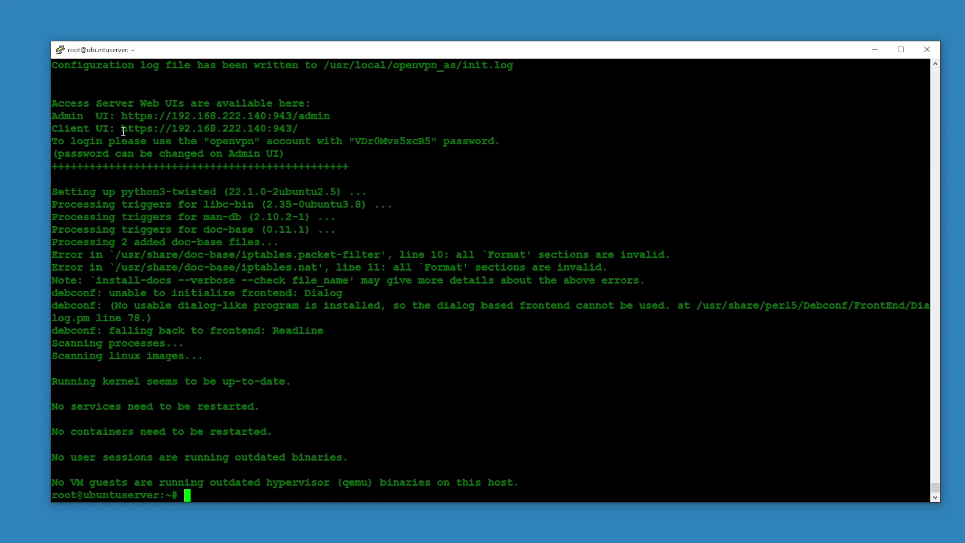
mouse_move(177, 142)
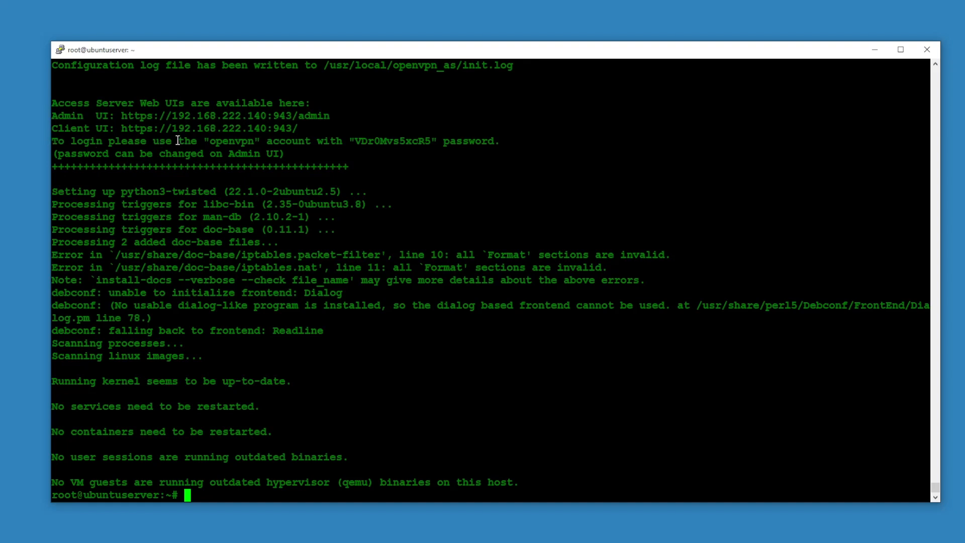
mouse_move(255, 141)
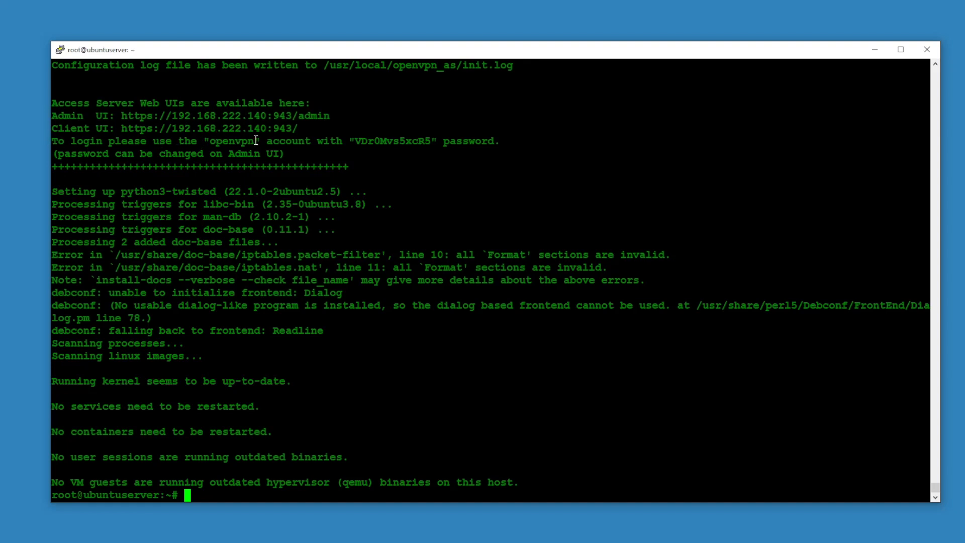
mouse_move(174, 144)
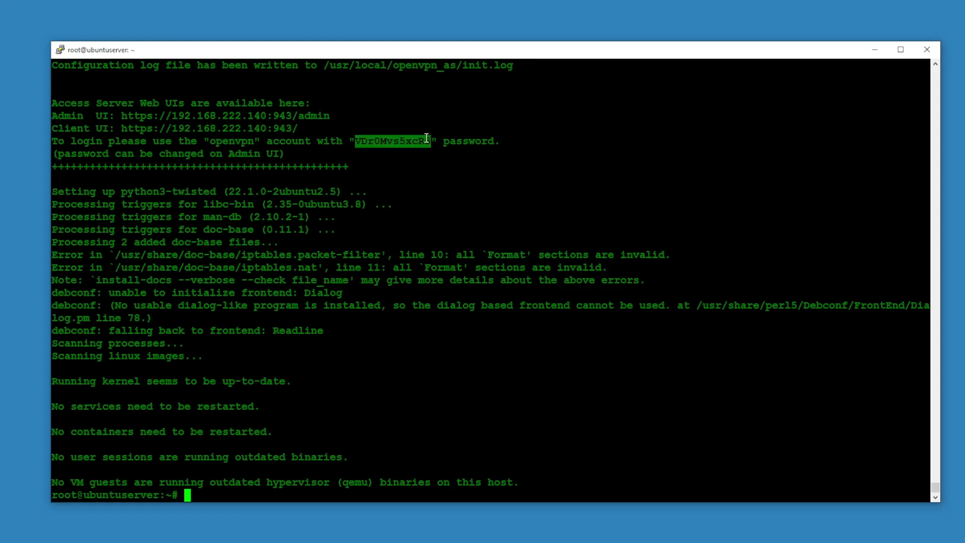
mouse_move(308, 233)
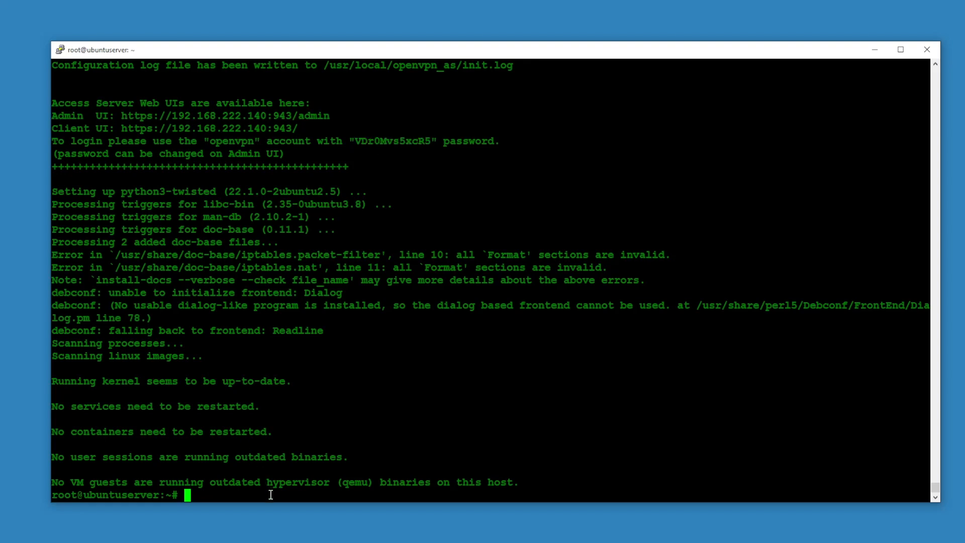
mouse_move(237, 196)
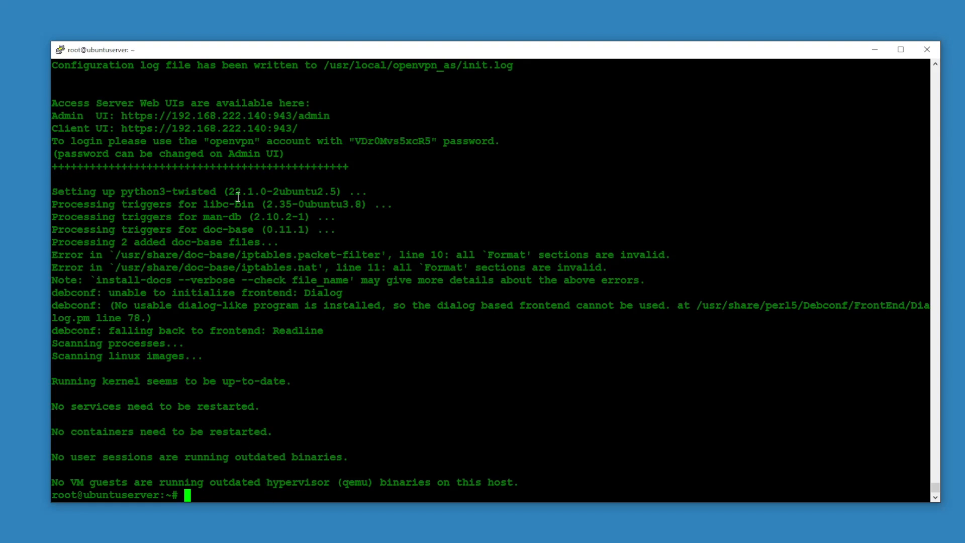
mouse_move(254, 141)
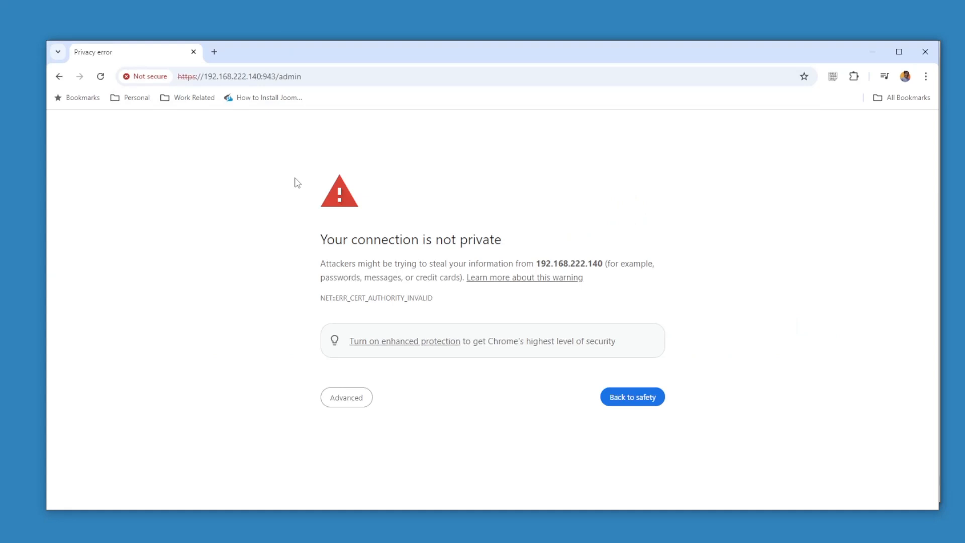
mouse_move(274, 197)
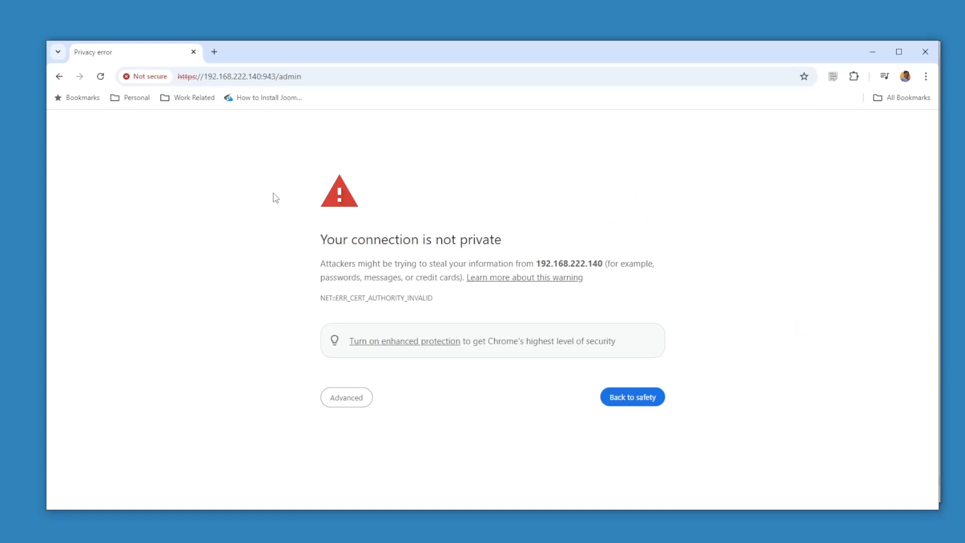
mouse_move(172, 199)
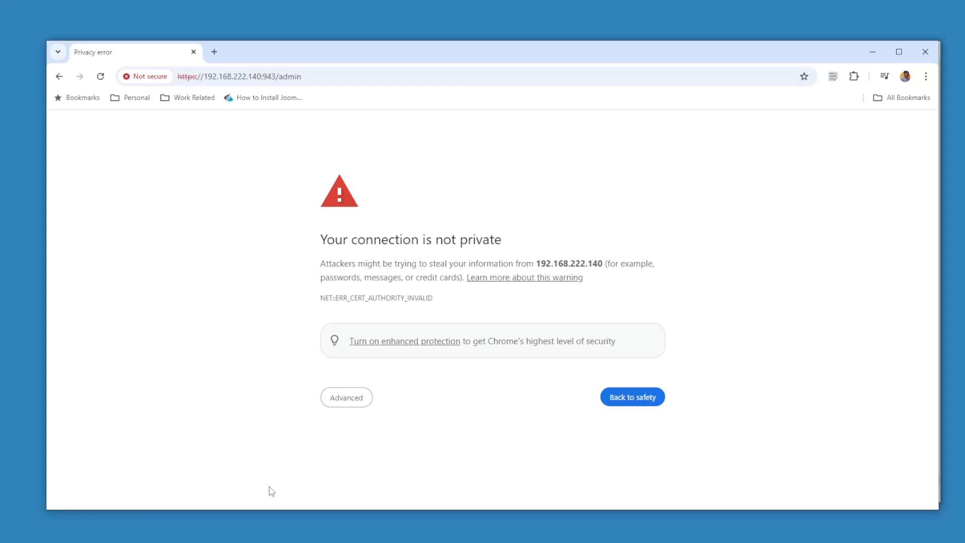
Bypass Chrome's certificate warning and proceed to 192.168.222.140
click(346, 397)
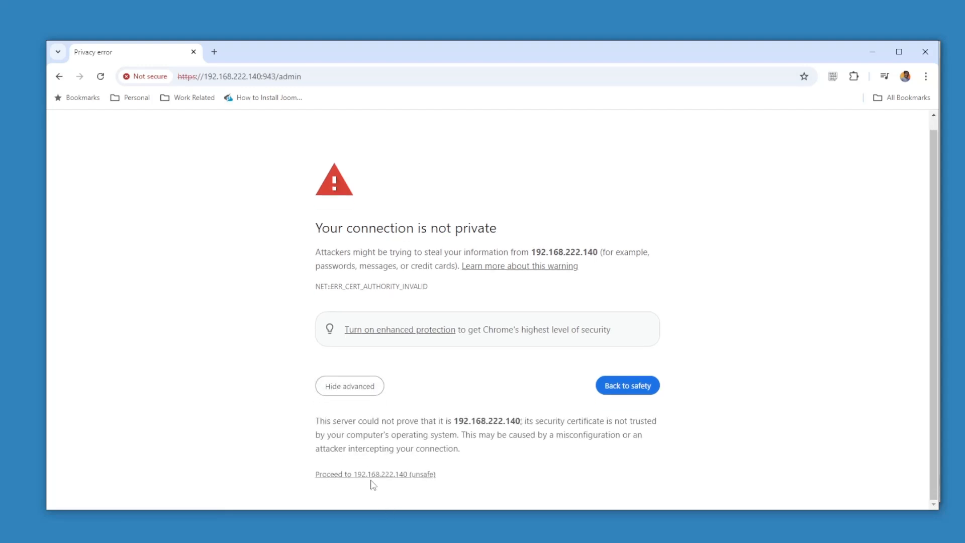
click(375, 475)
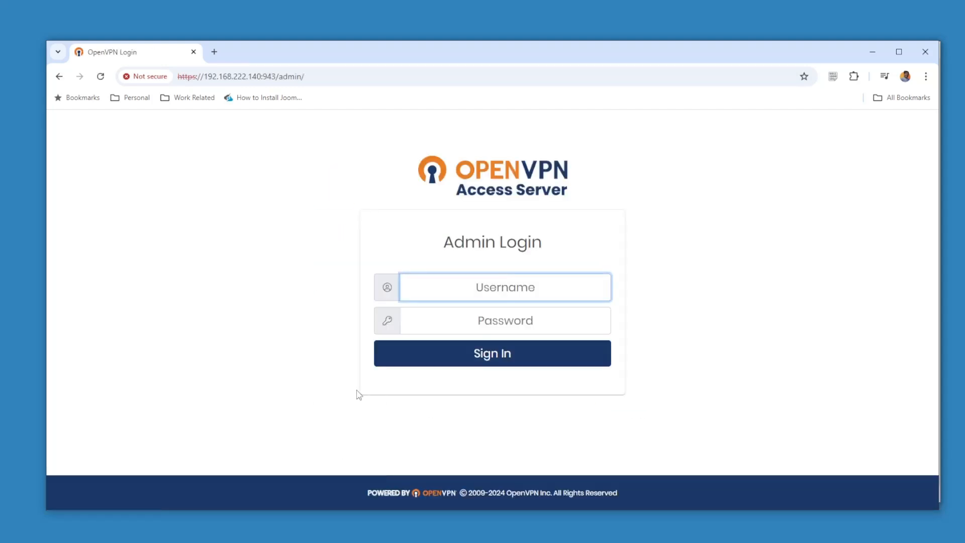
Sign in as openvpn and agree to the Access Server license agreement
text(openvp)
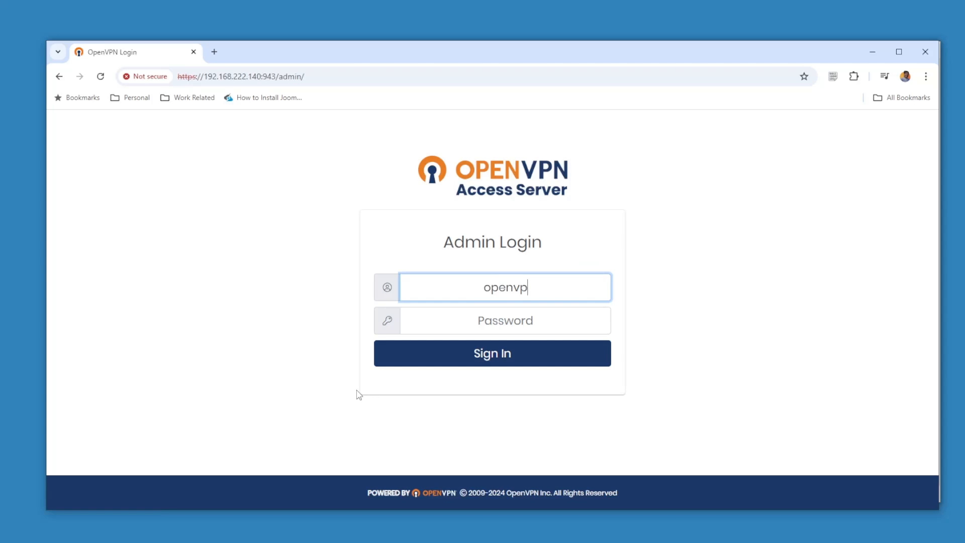
click(493, 353)
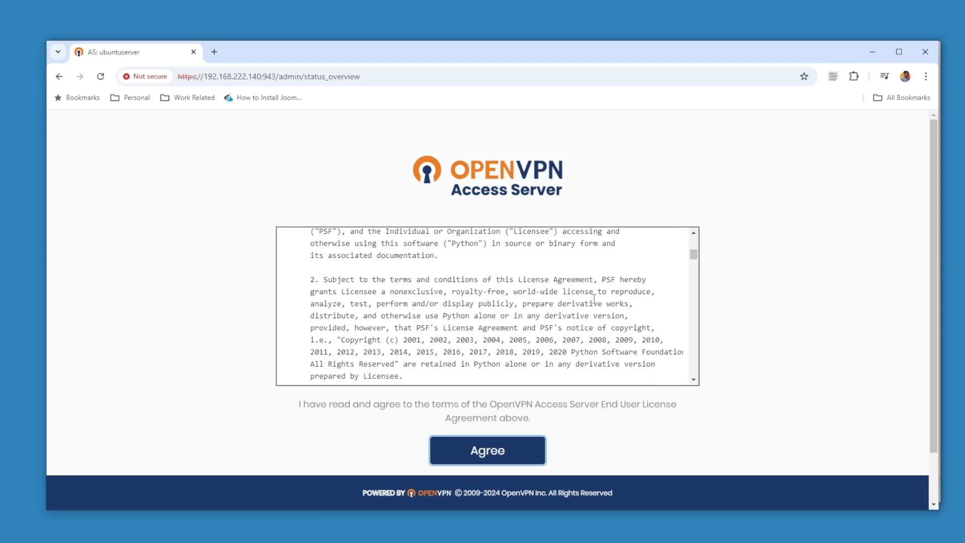
scroll(down, 3)
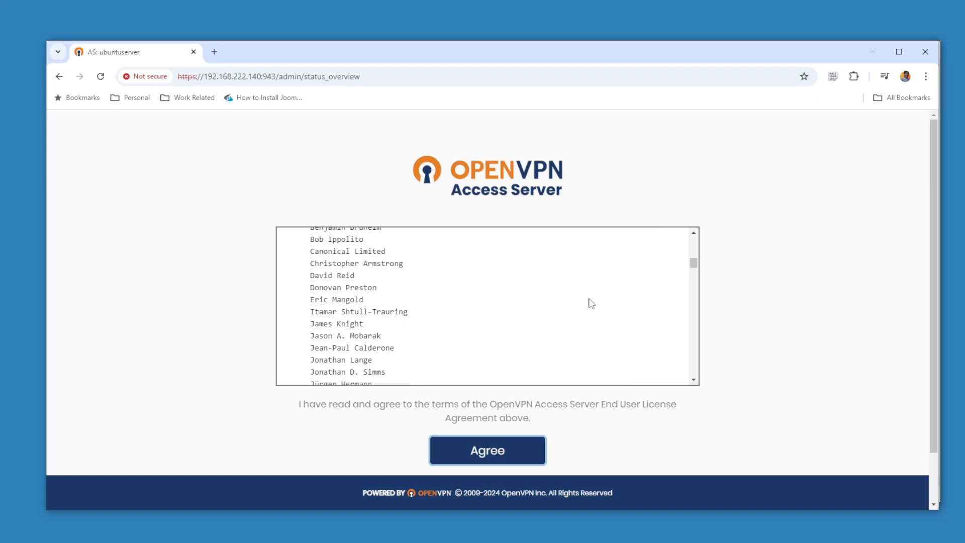
scroll(down, 3)
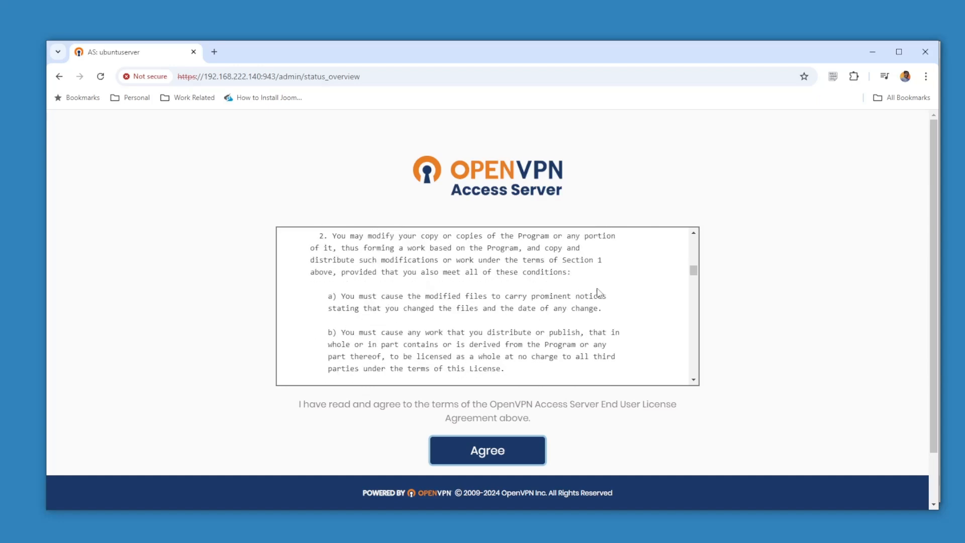
scroll(down, 3)
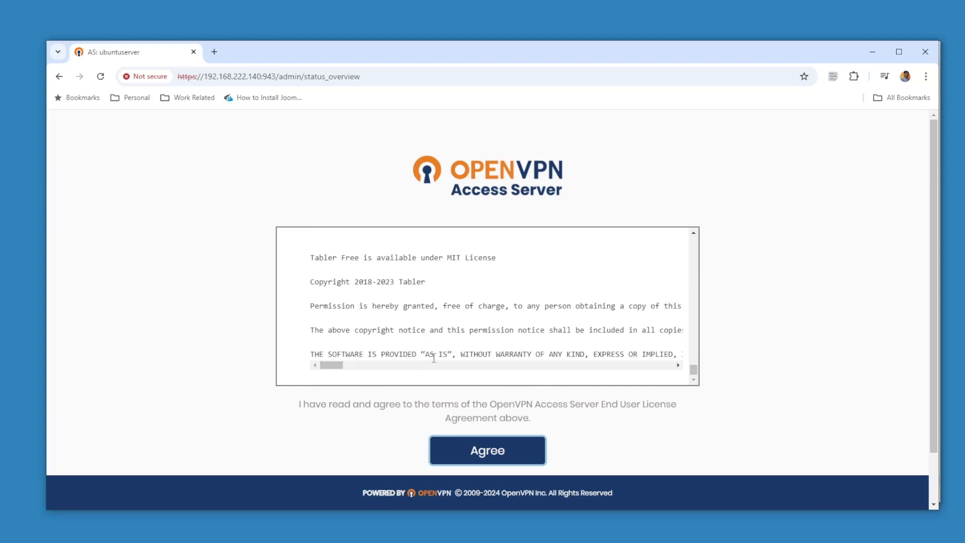
mouse_move(505, 454)
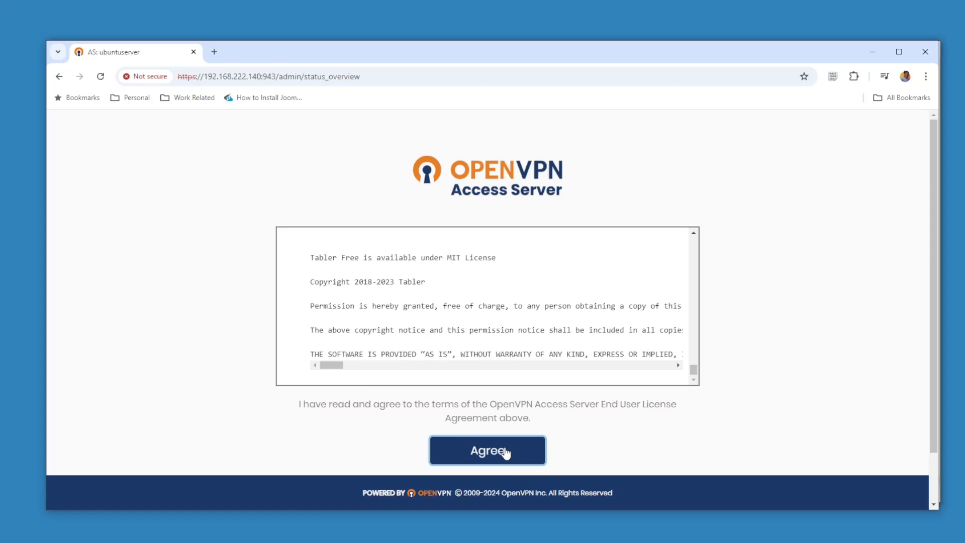
click(487, 450)
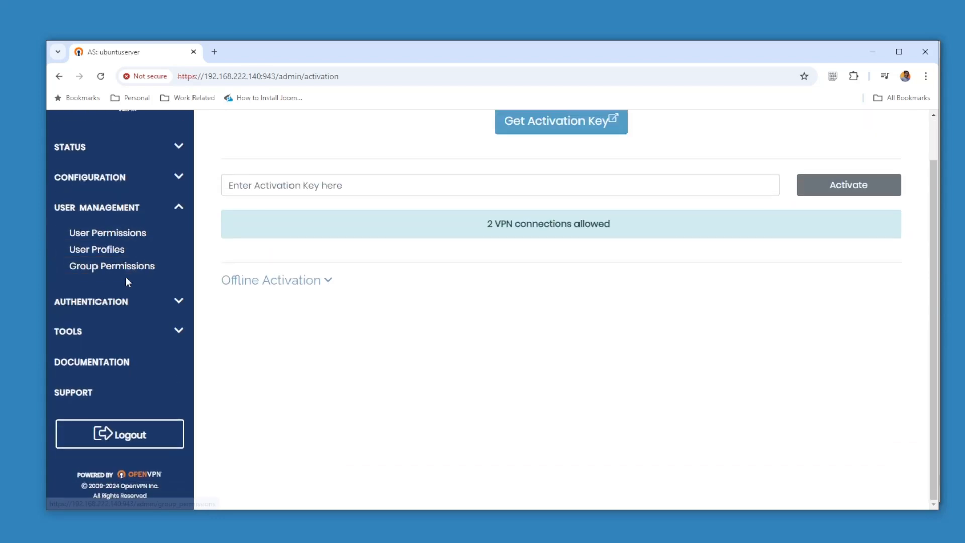
Open User Permissions under User Management and focus the empty New Username field
click(107, 233)
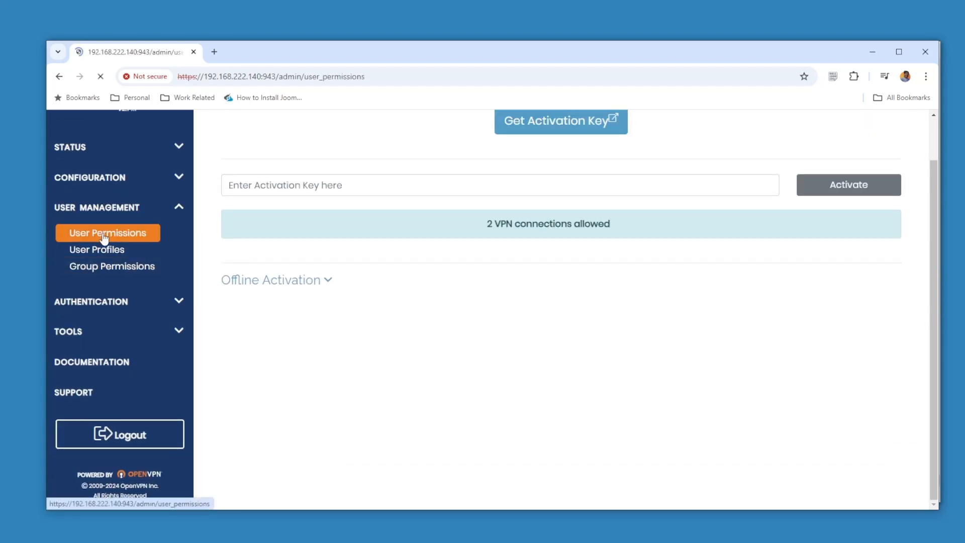
click(107, 233)
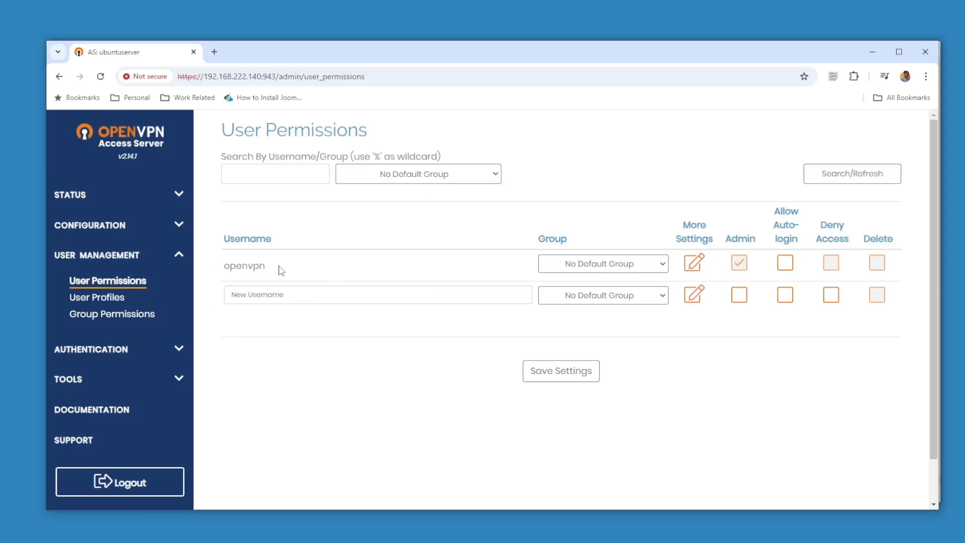
double_click(245, 265)
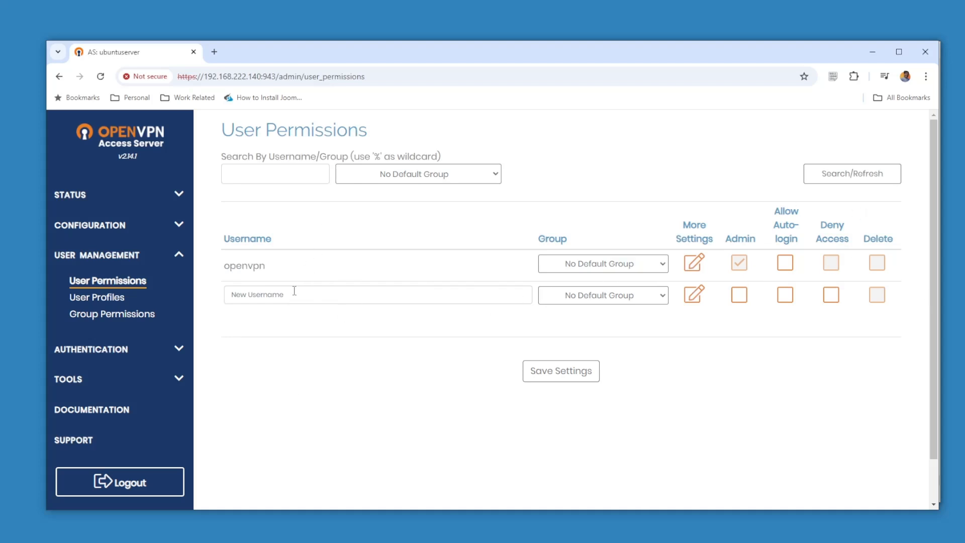
click(377, 295)
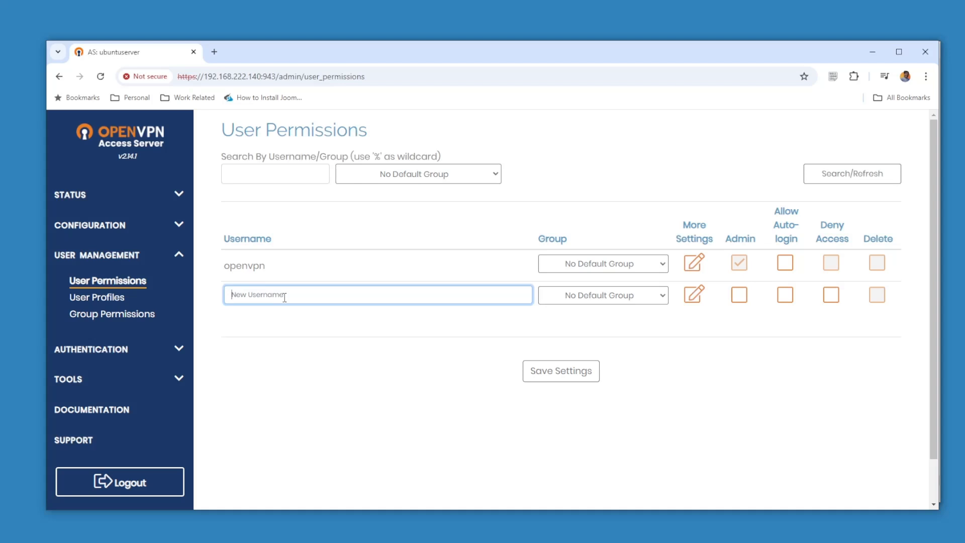
Enter openvpnnew as a new username and save the settings
text(openvpnnew)
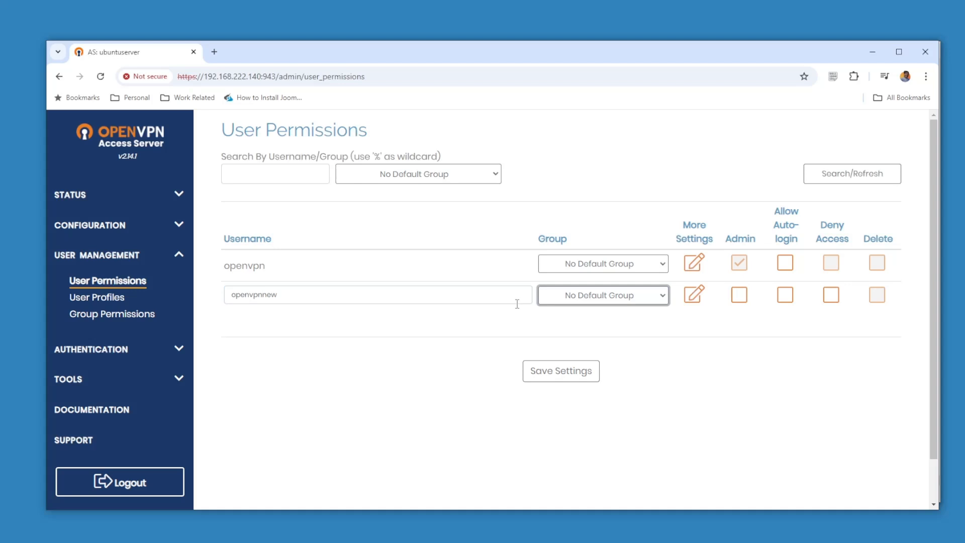
click(601, 295)
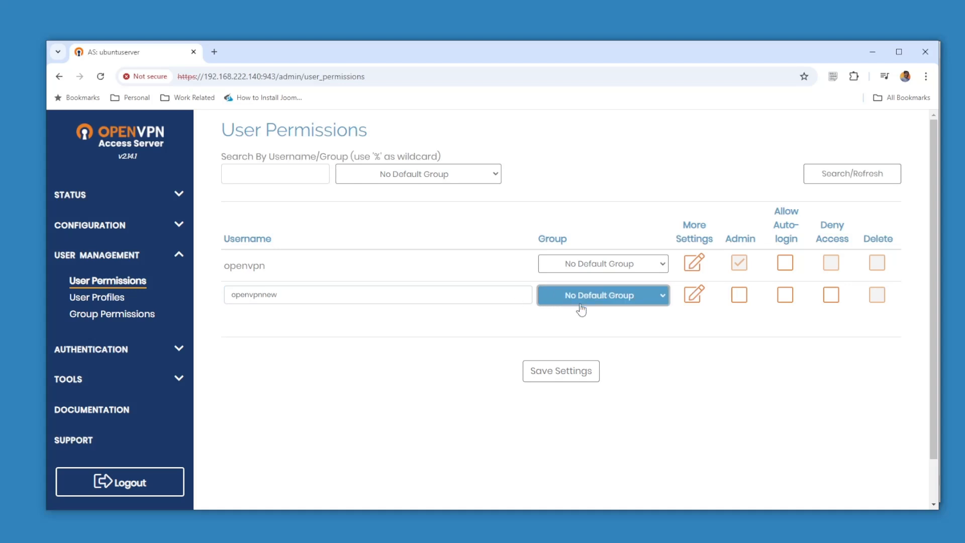
click(562, 371)
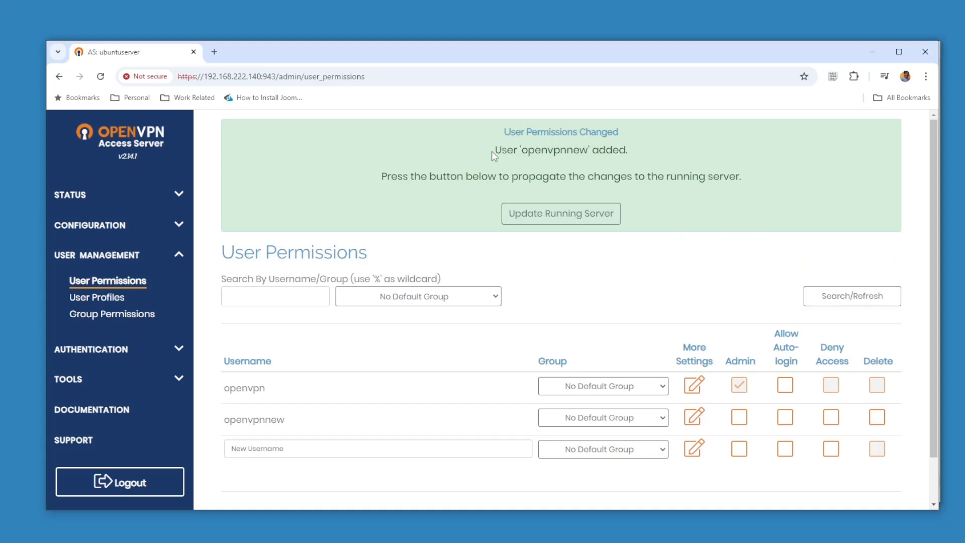
mouse_move(538, 163)
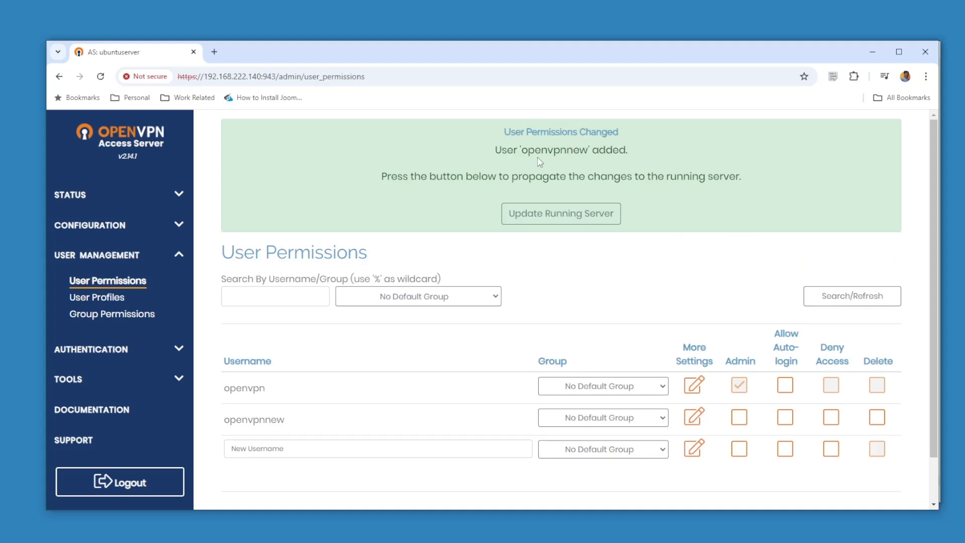
Apply the change with Update Running Server and select the openvpnnew name
scroll(down, 3)
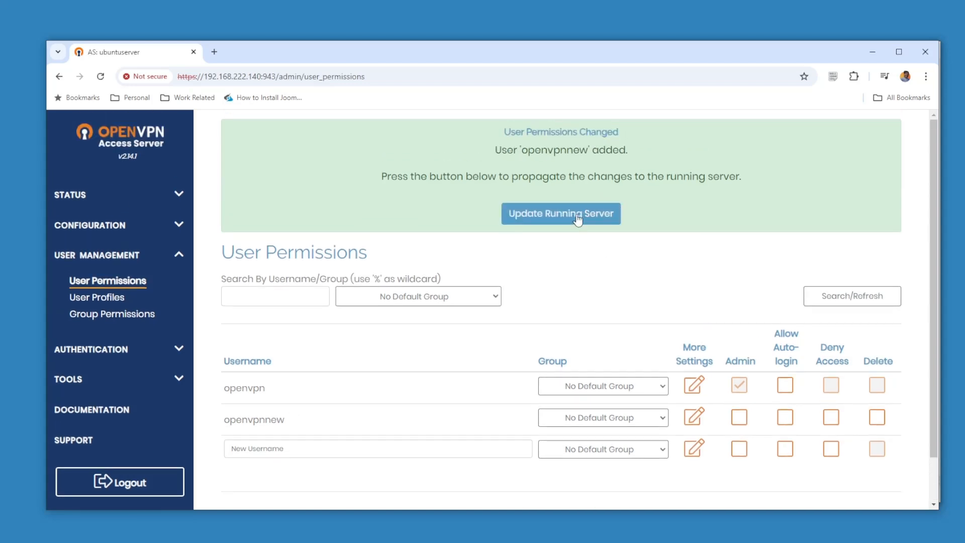
click(561, 213)
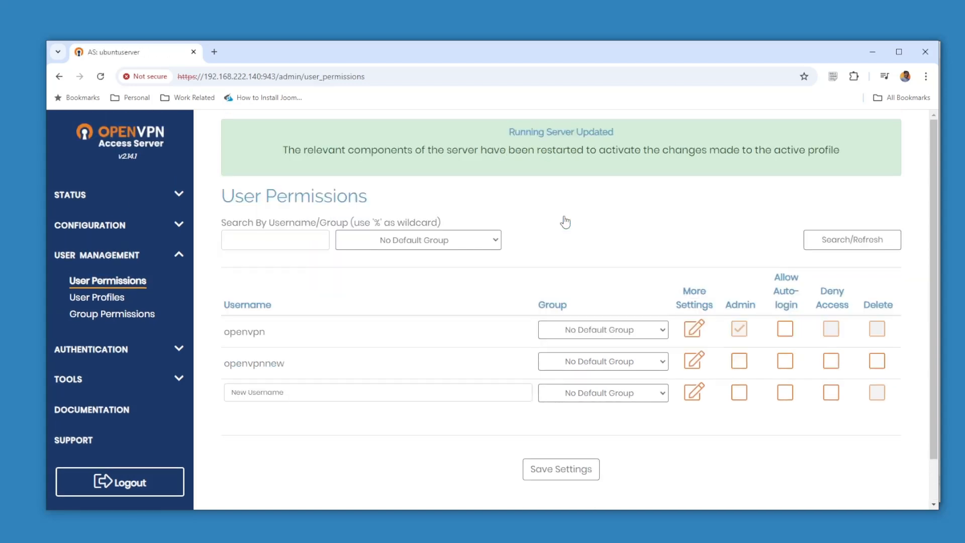
mouse_move(453, 303)
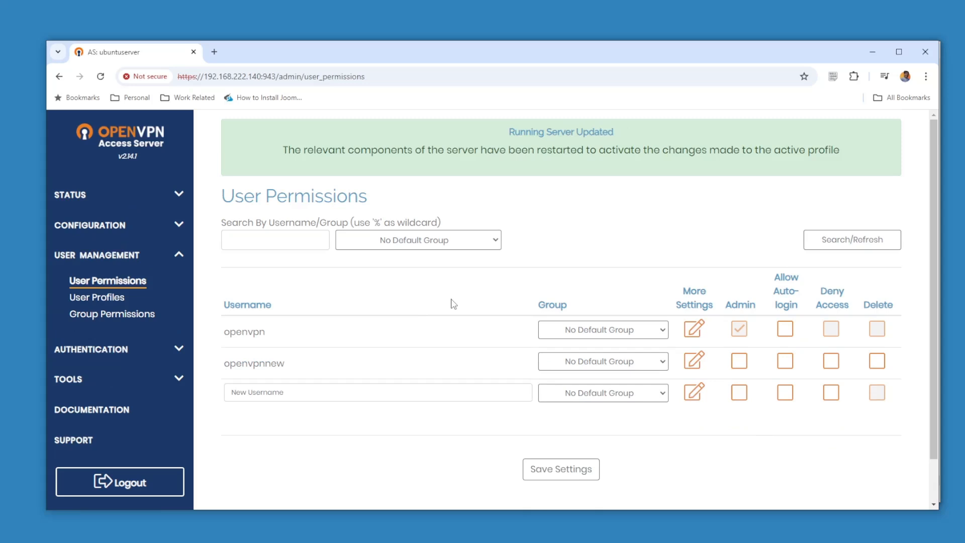
double_click(254, 363)
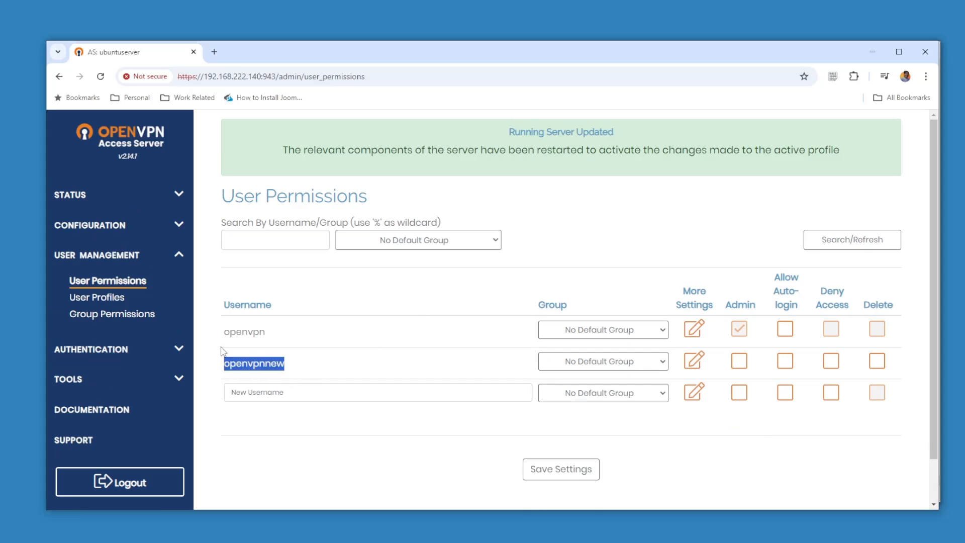
click(241, 76)
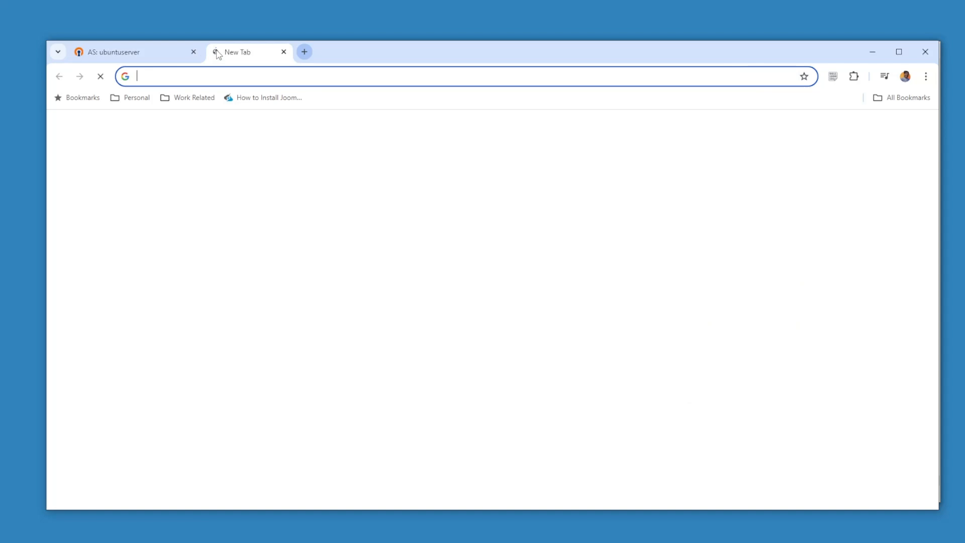
Load the client portal at 192.168.222.140:943 in a new tab and enter username openvpnnew
text(192.168.222.140:943/admin/user_permissions)
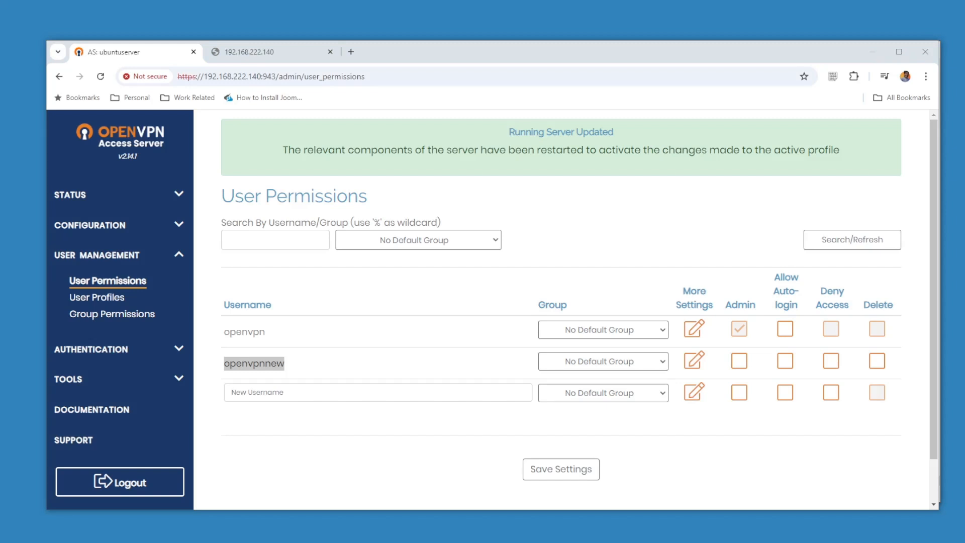
mouse_move(371, 54)
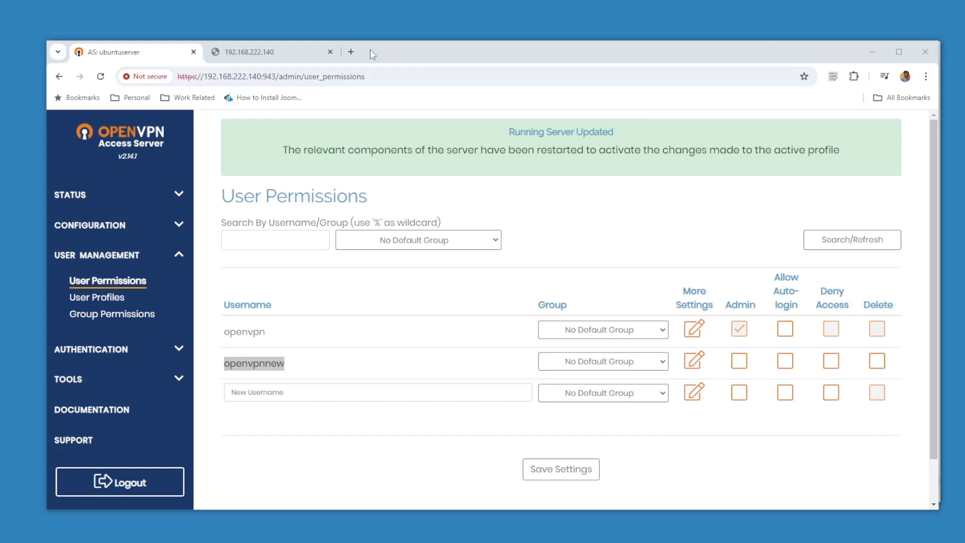
click(266, 52)
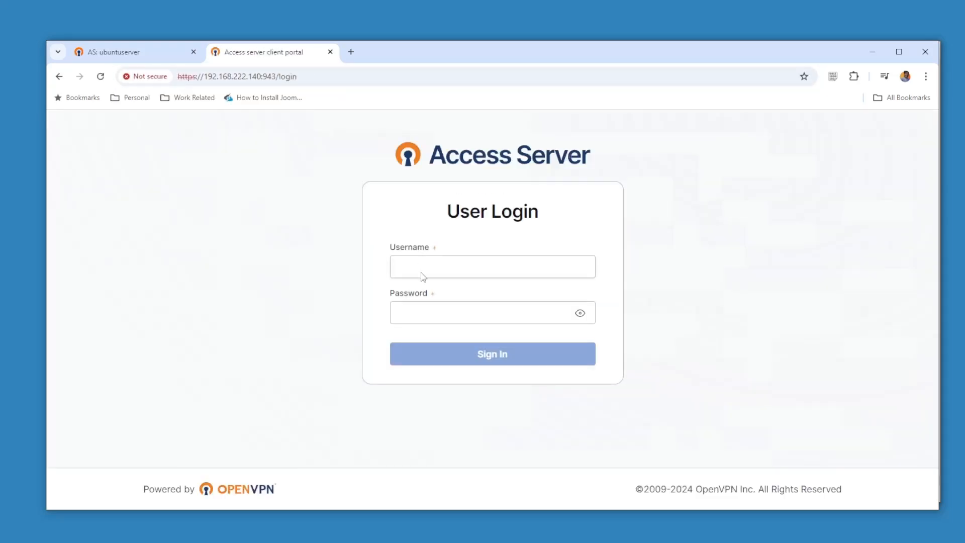
text(open)
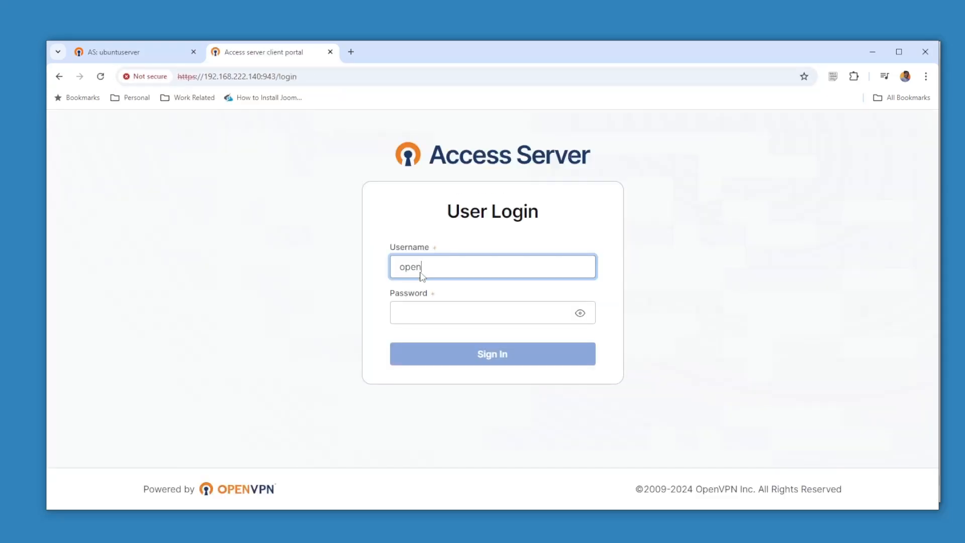
text(vpnnew)
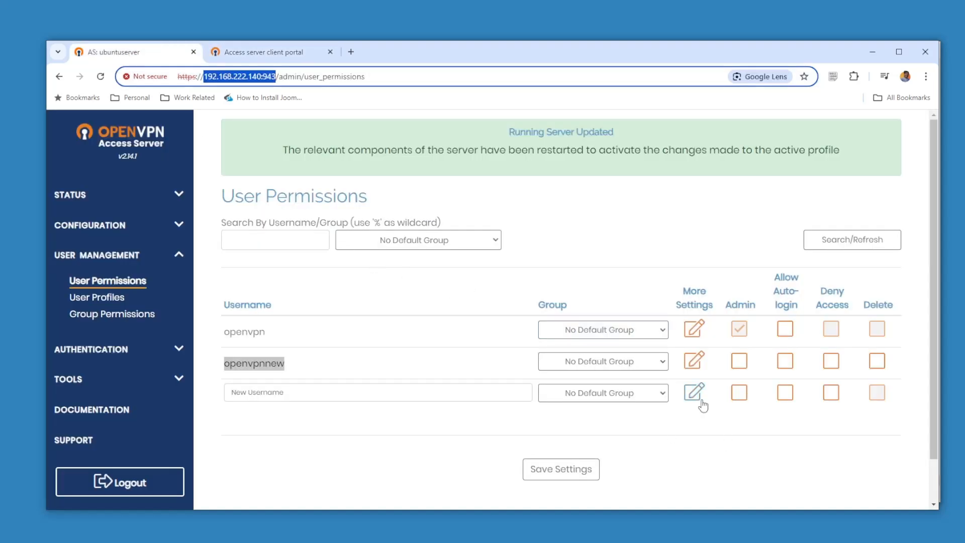
Set a local password in openvpnnew's More Settings and save the user settings
click(695, 390)
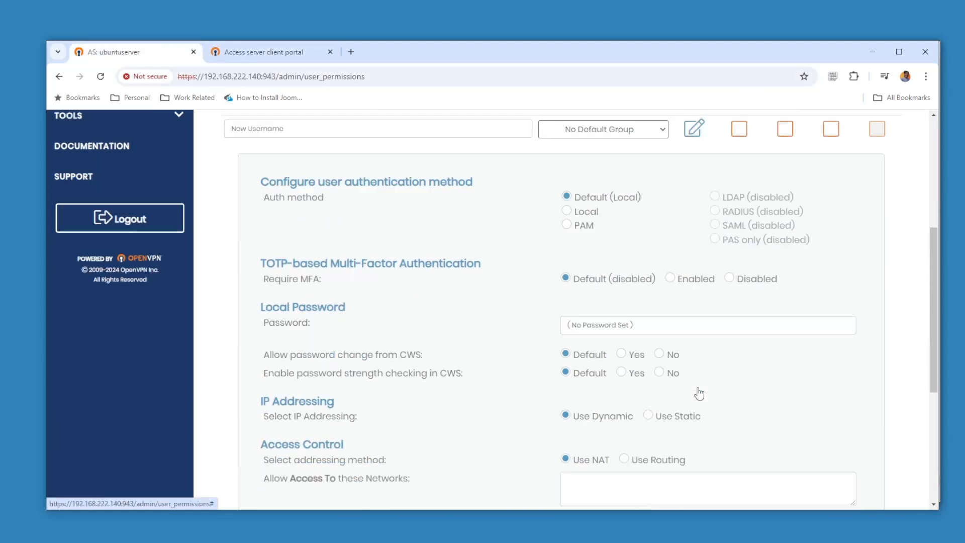
scroll(down, 3)
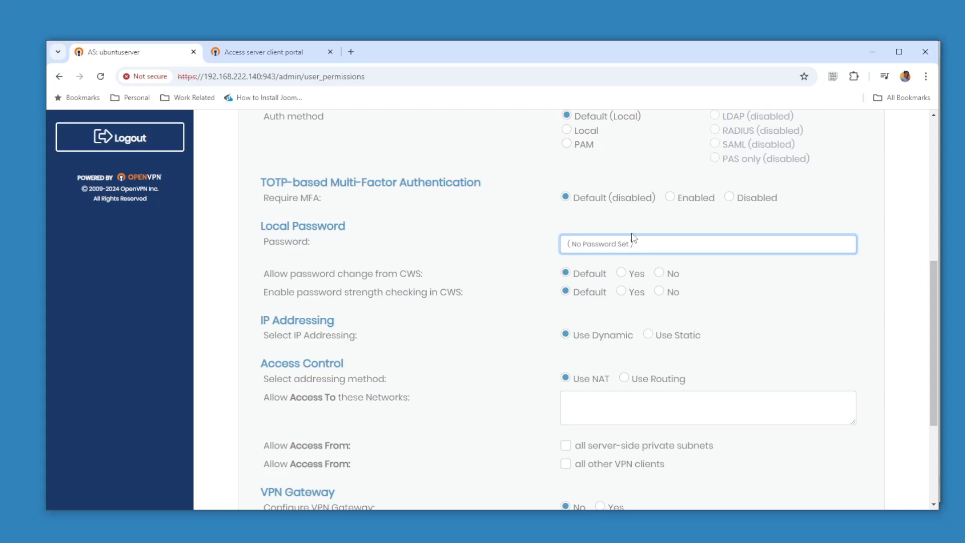
text(••••)
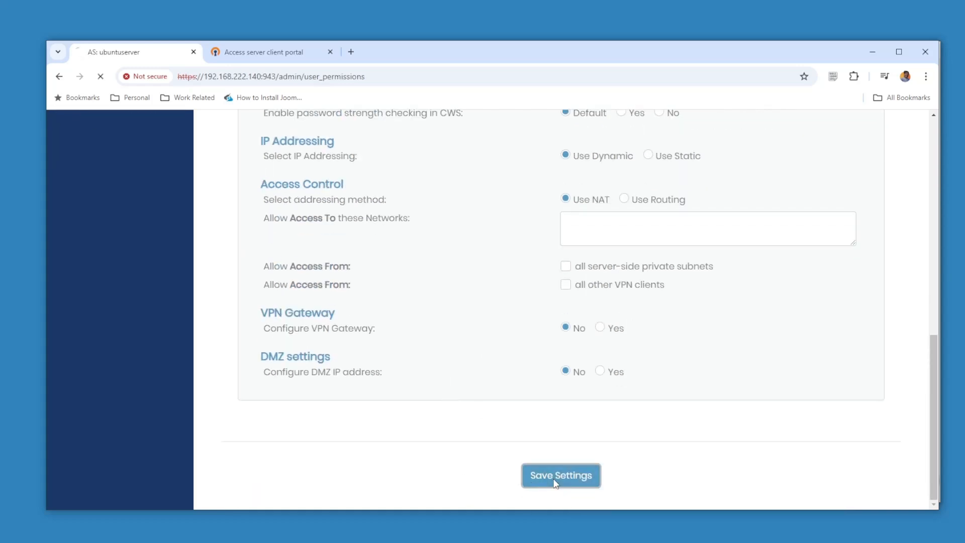
click(561, 476)
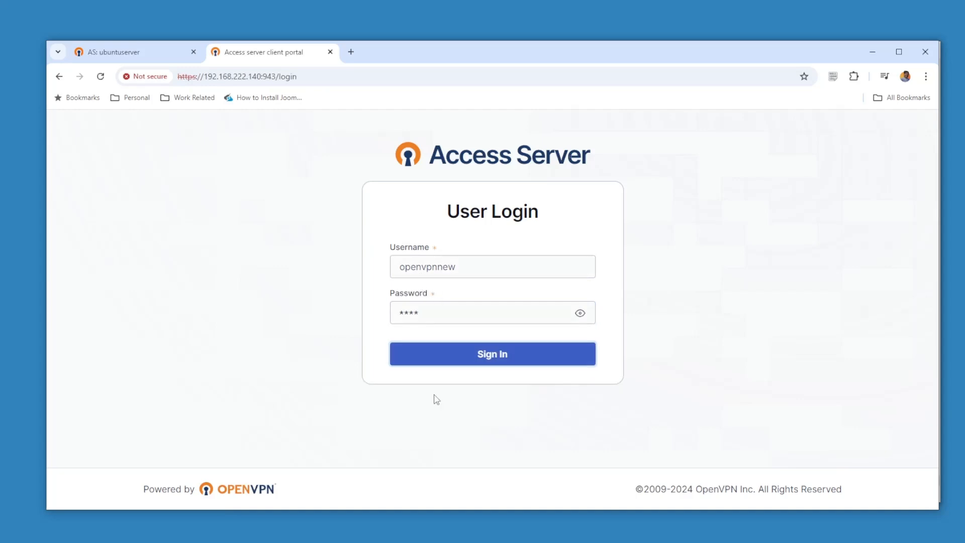
Try the portal sign-in, then re-save openvpnnew's settings and update the running server
click(492, 353)
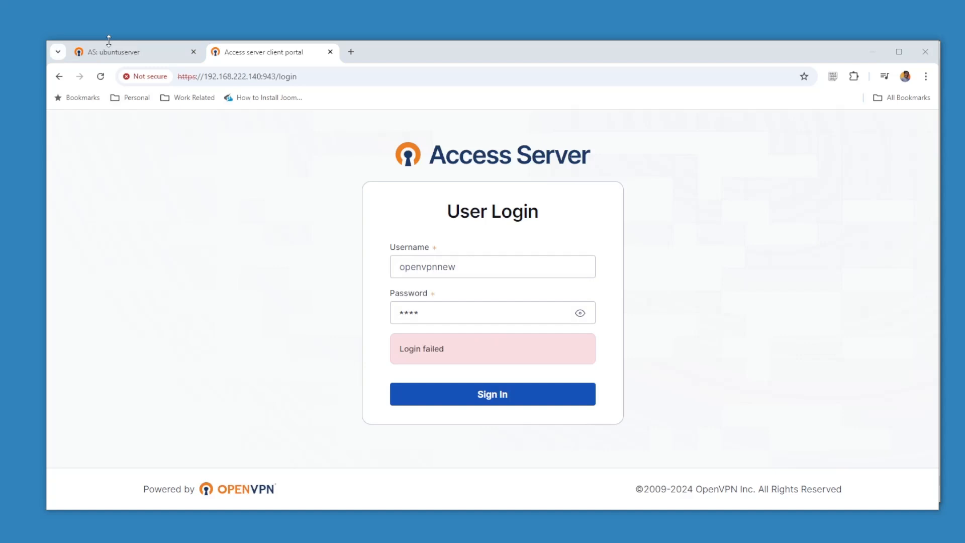
click(116, 52)
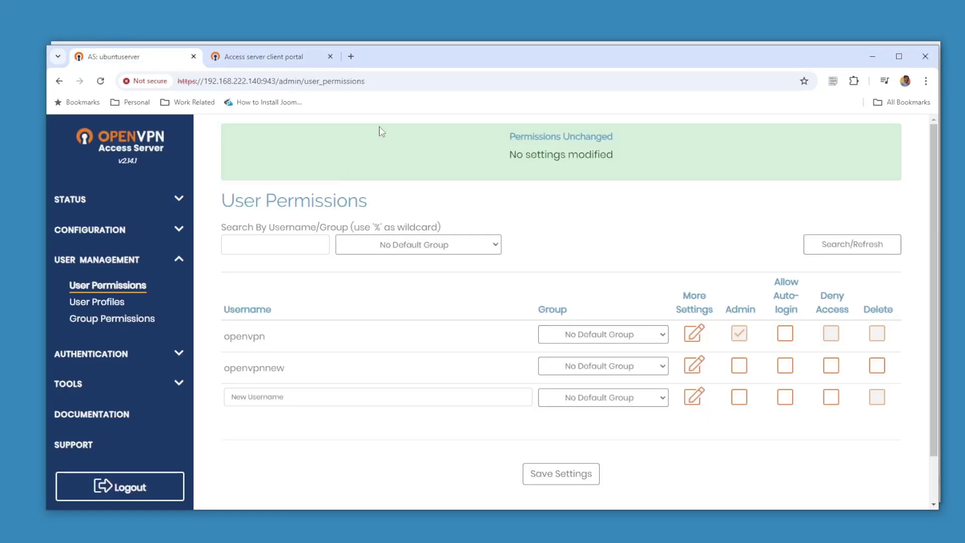
mouse_move(508, 143)
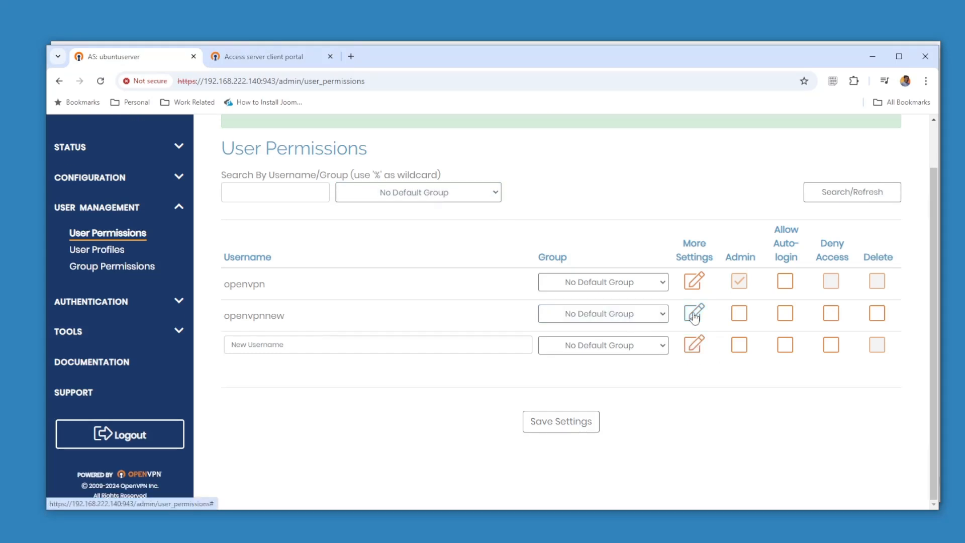
click(694, 314)
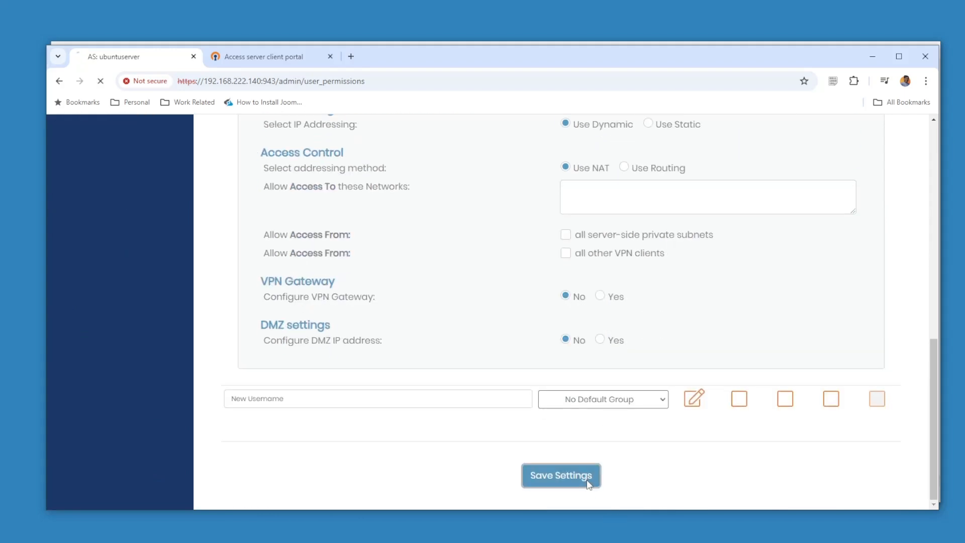
click(561, 477)
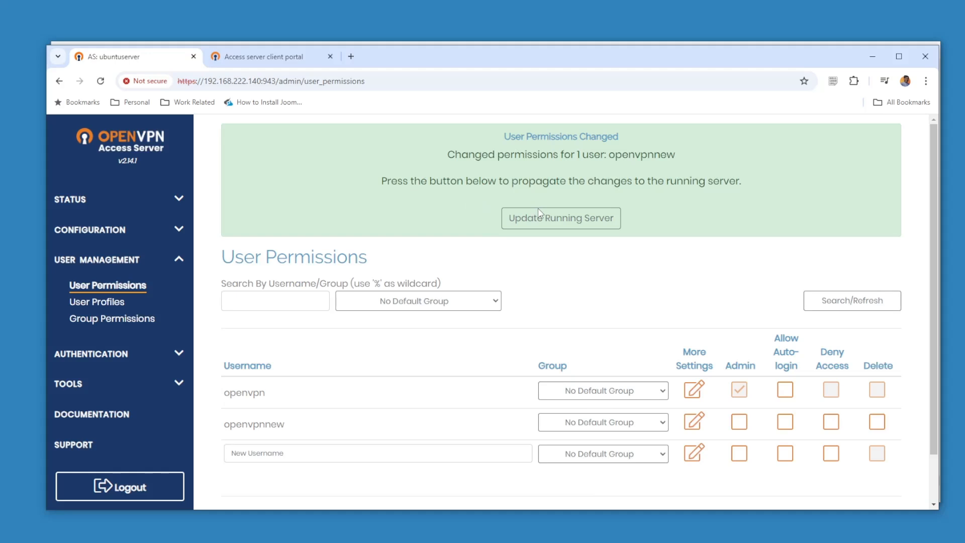
click(274, 56)
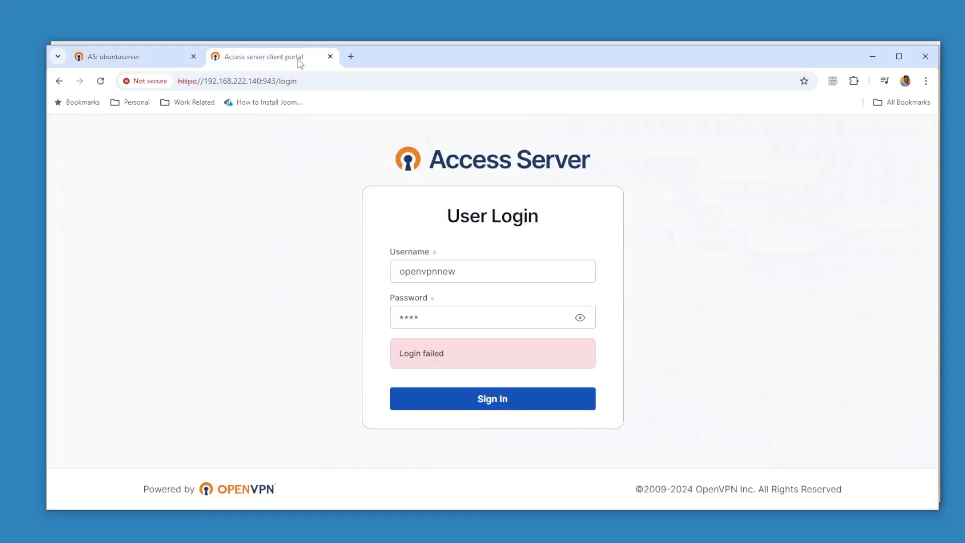
Sign in to the client portal as openvpnnew to reach Get connected
click(487, 318)
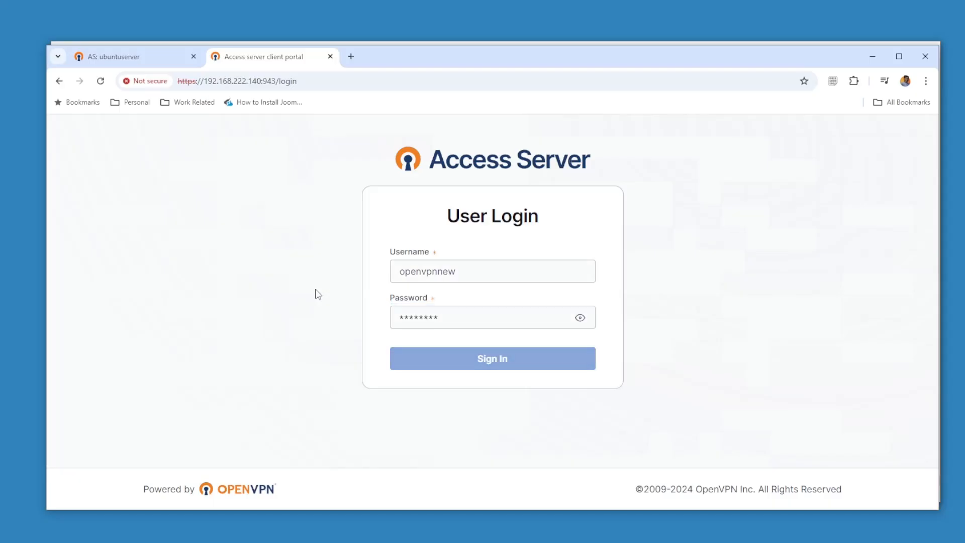
click(493, 359)
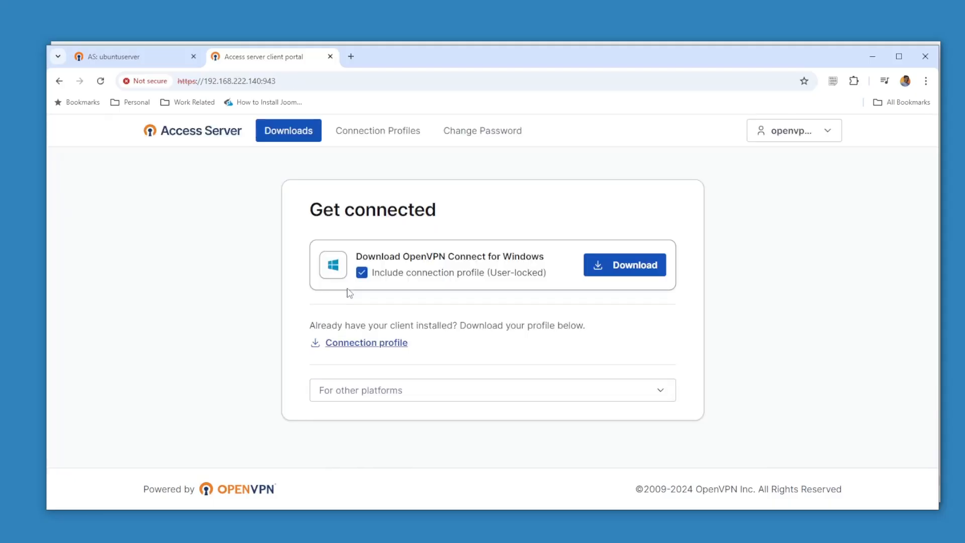
mouse_move(168, 247)
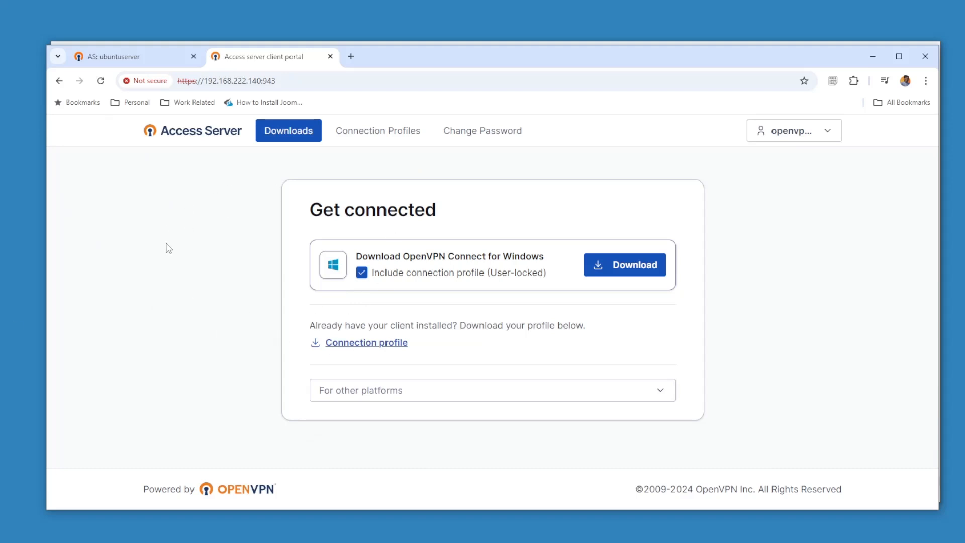
mouse_move(455, 239)
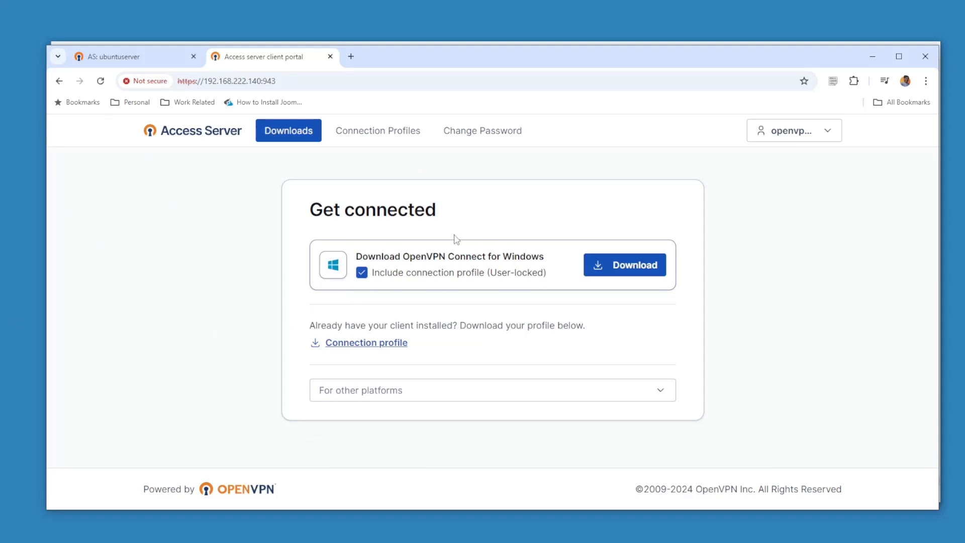
mouse_move(371, 253)
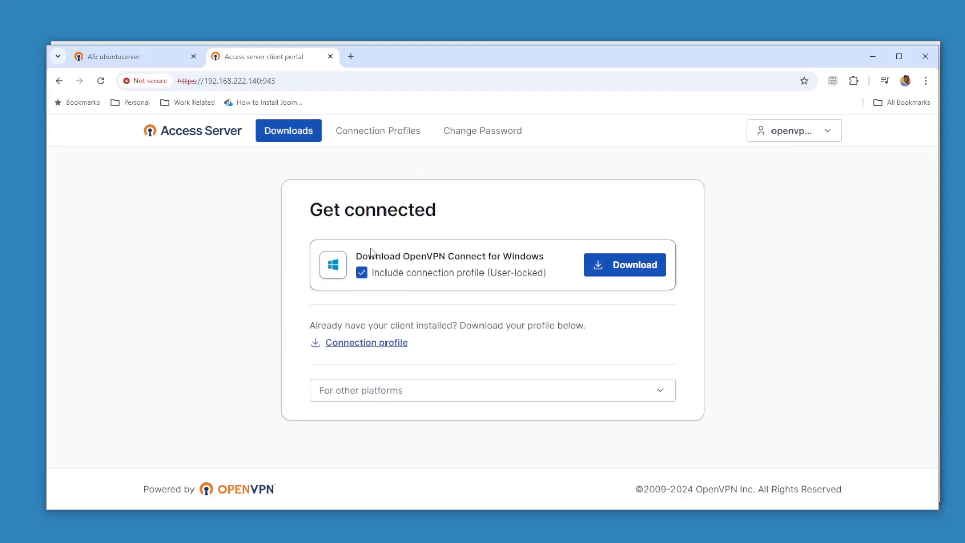
mouse_move(539, 258)
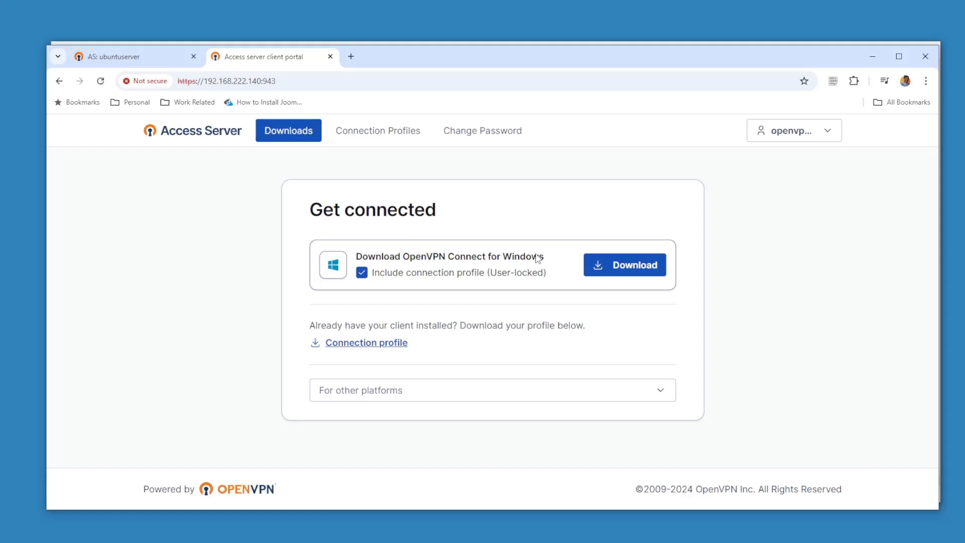
mouse_move(366, 305)
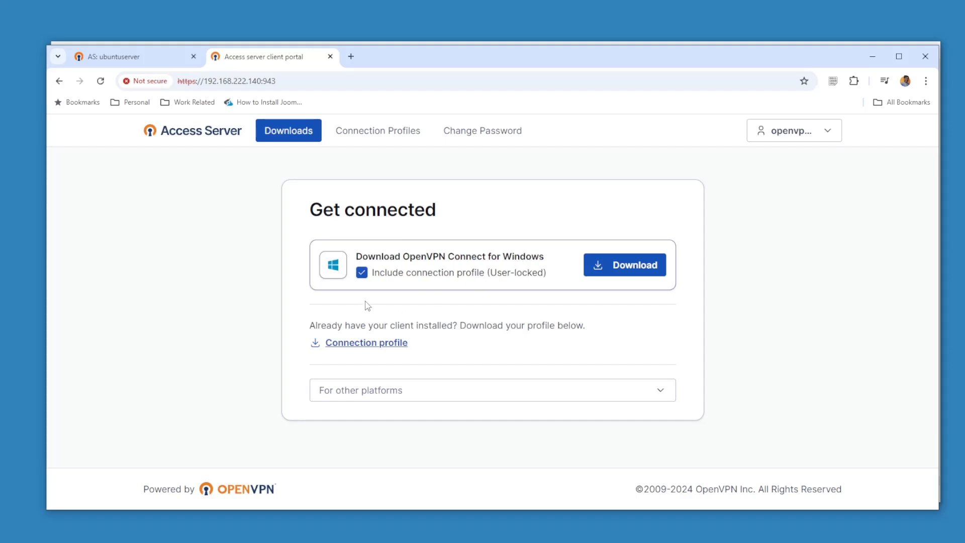
mouse_move(624, 272)
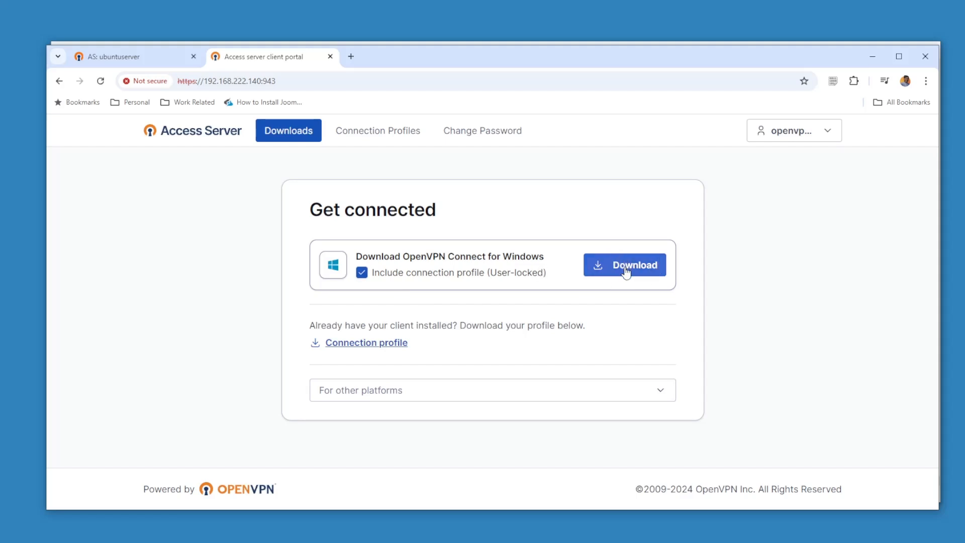
mouse_move(499, 281)
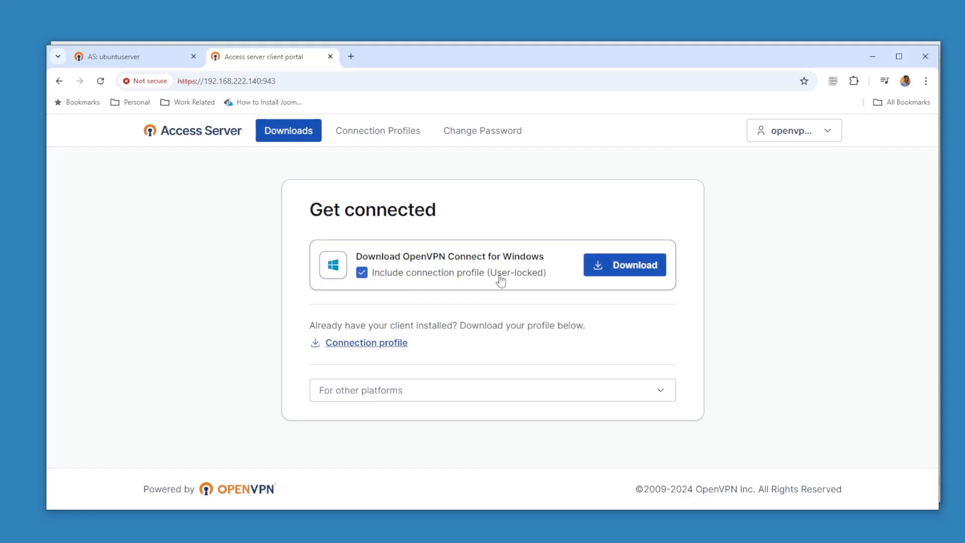
mouse_move(485, 259)
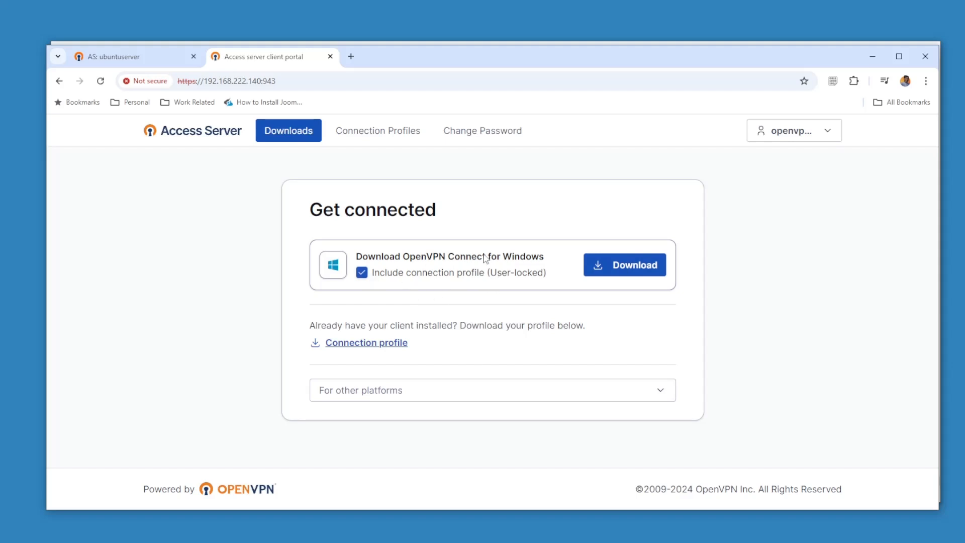
mouse_move(339, 346)
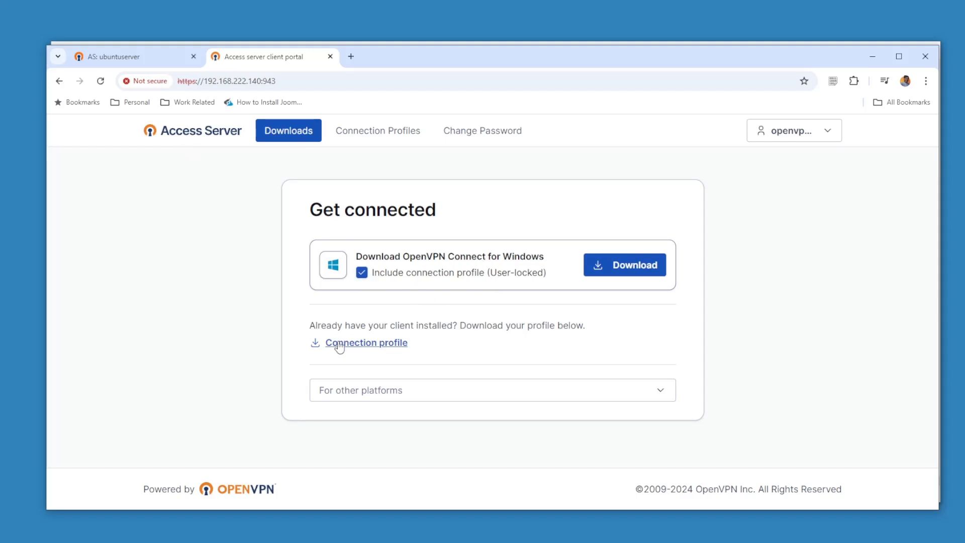
mouse_move(376, 343)
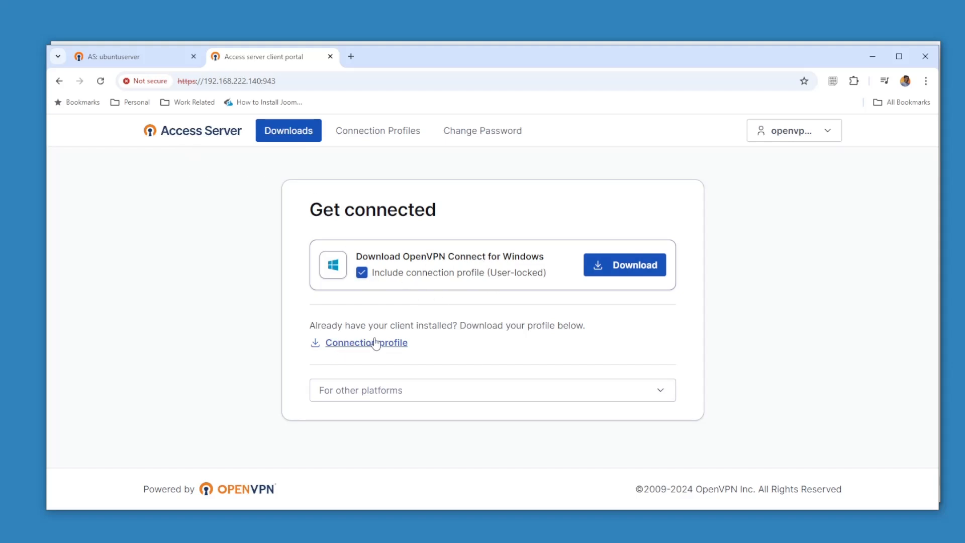
mouse_move(623, 268)
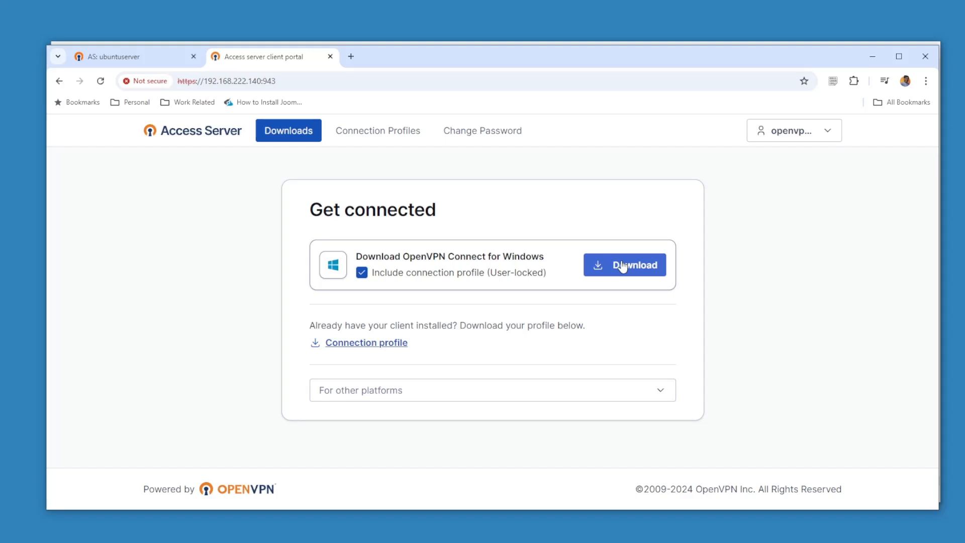
Download the OpenVPN Connect .msi with profile, run it past SmartScreen, and accept the license
click(633, 265)
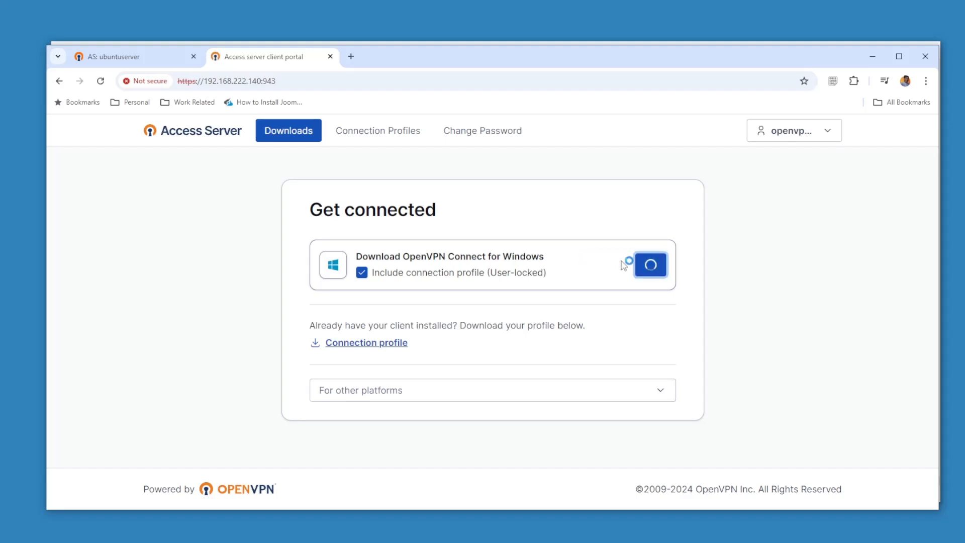
click(651, 264)
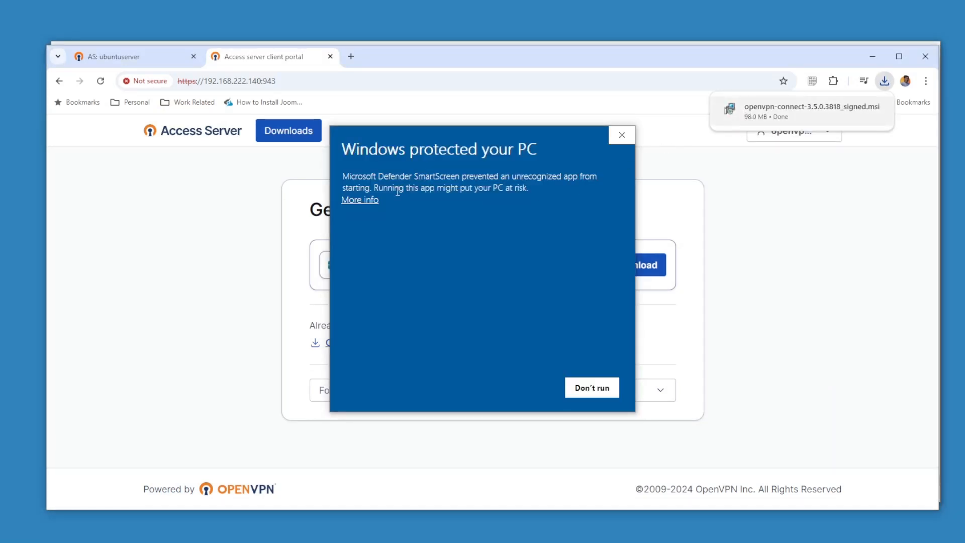
mouse_move(353, 208)
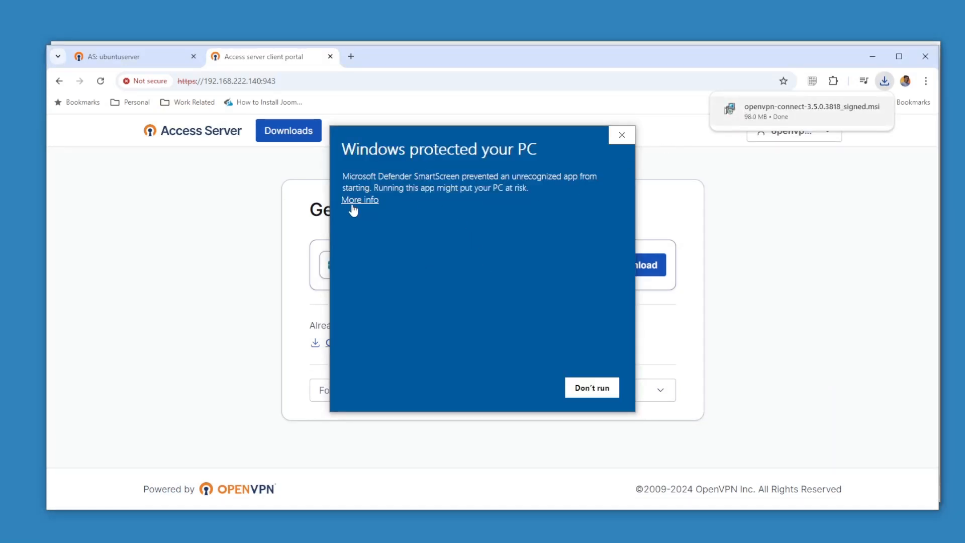
click(622, 134)
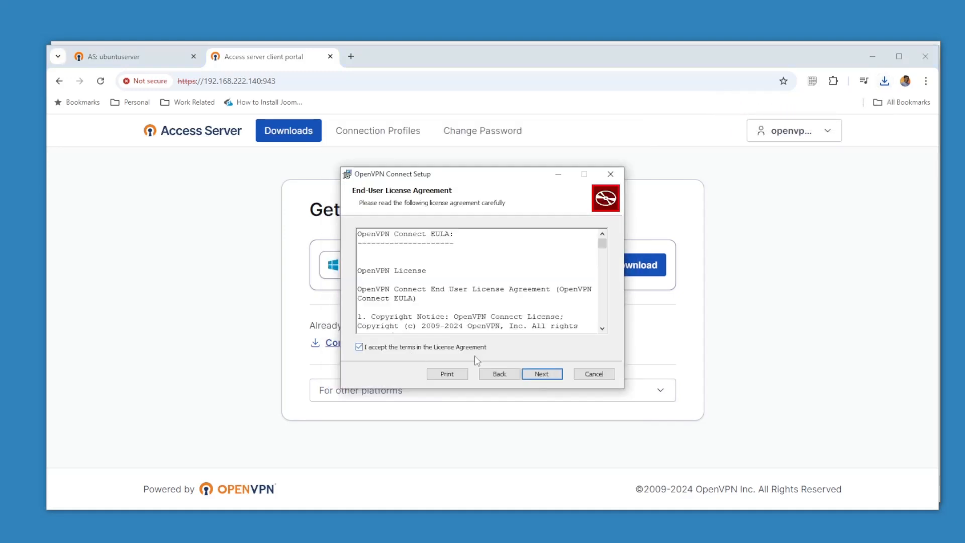
click(542, 374)
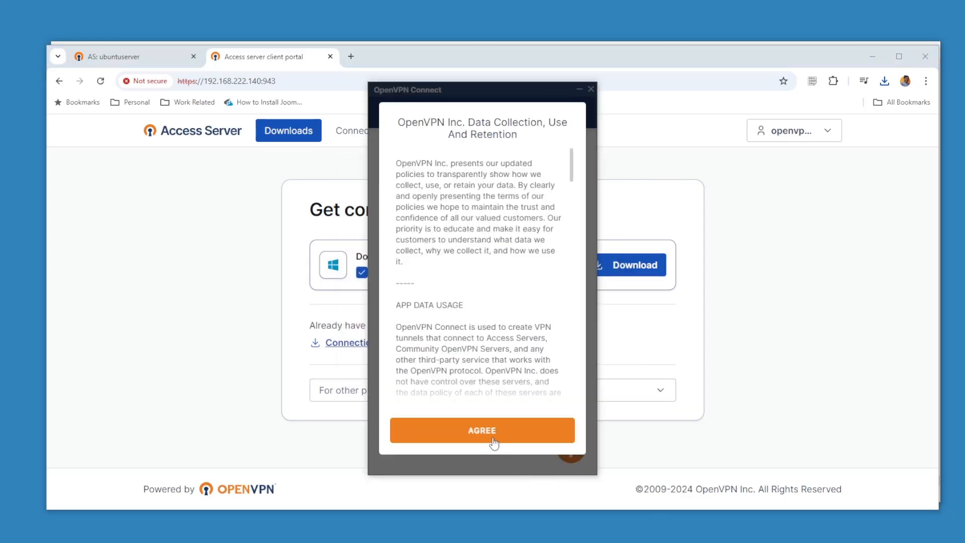
Agree to the data policy and connect the openvpnnew profile after confirming its password
click(482, 430)
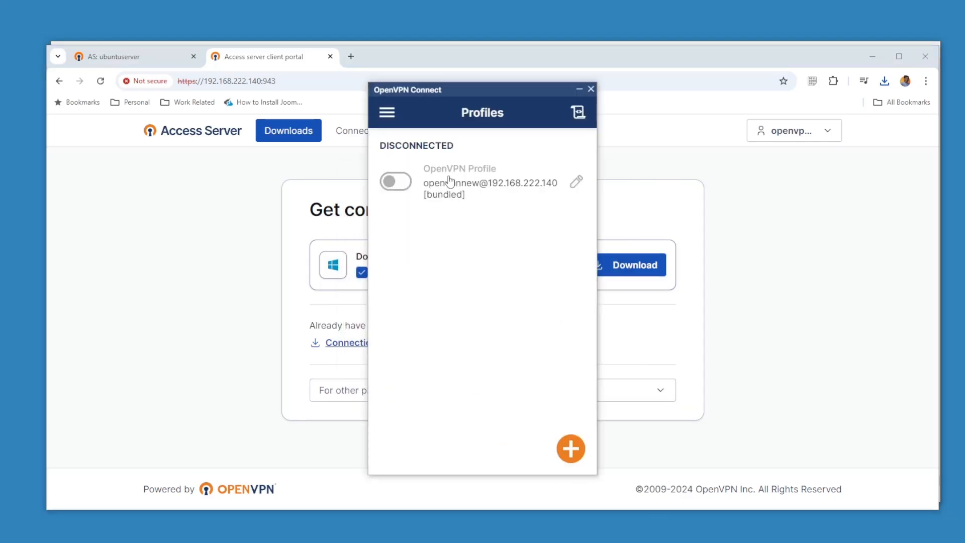
mouse_move(439, 202)
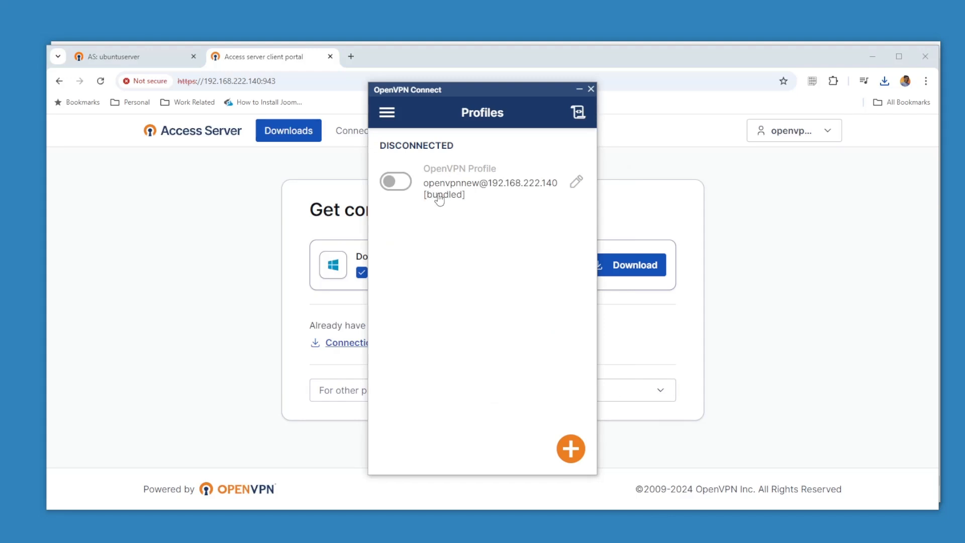
mouse_move(442, 171)
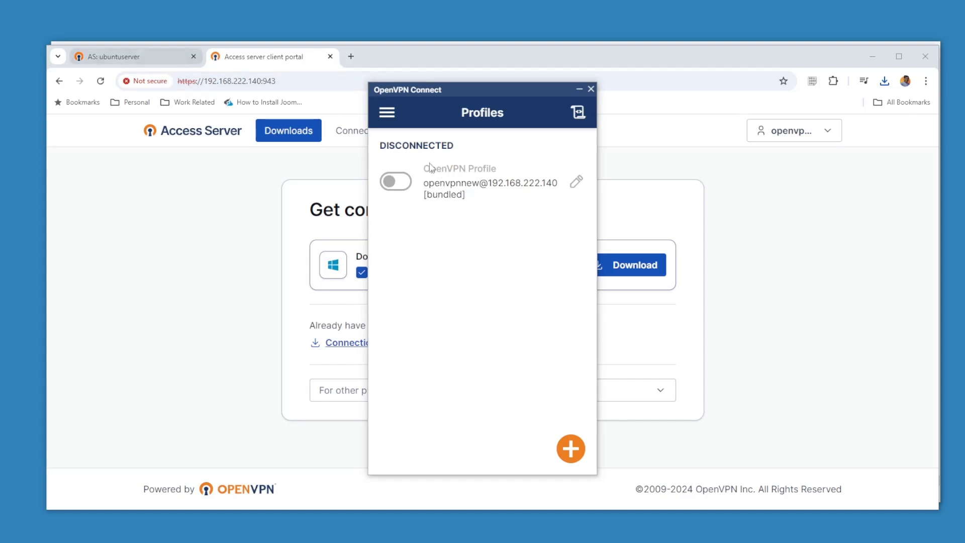
click(395, 182)
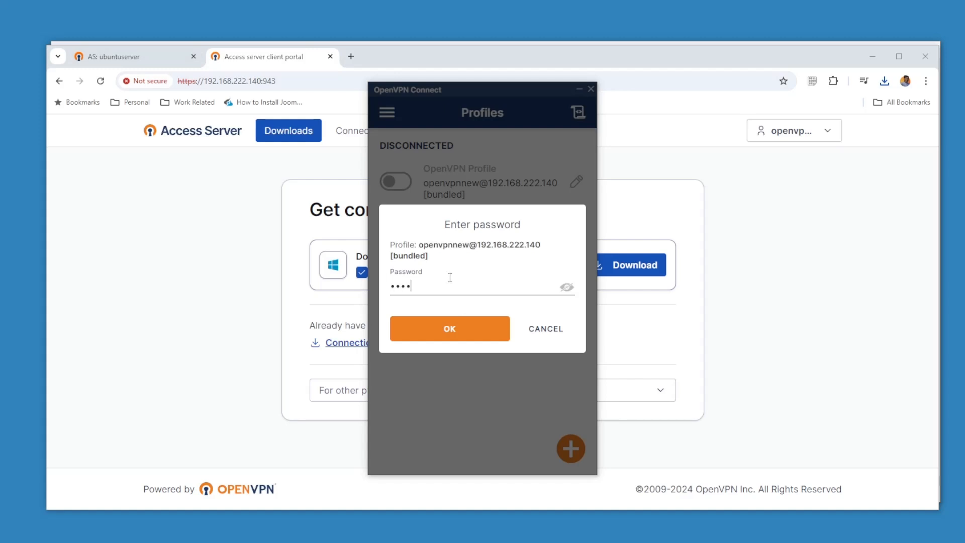
click(450, 328)
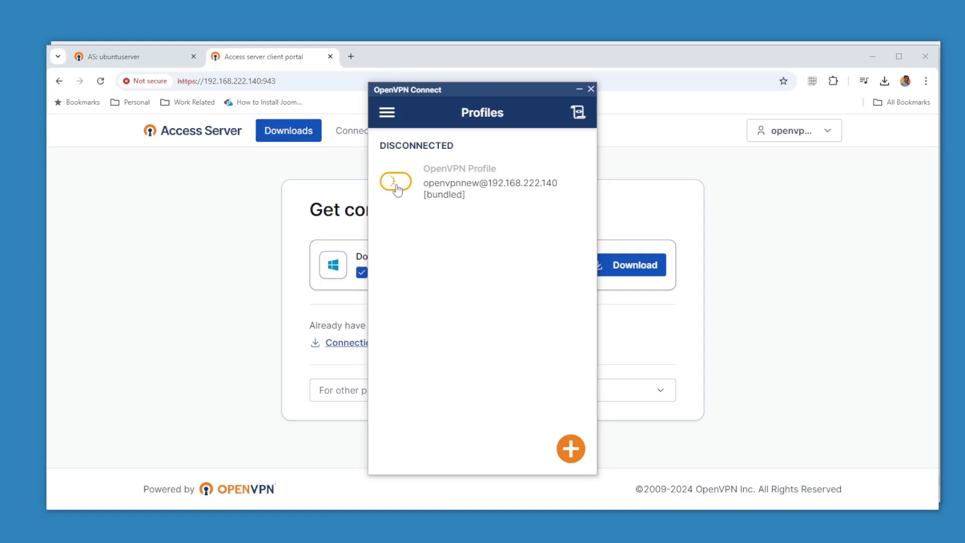
click(396, 181)
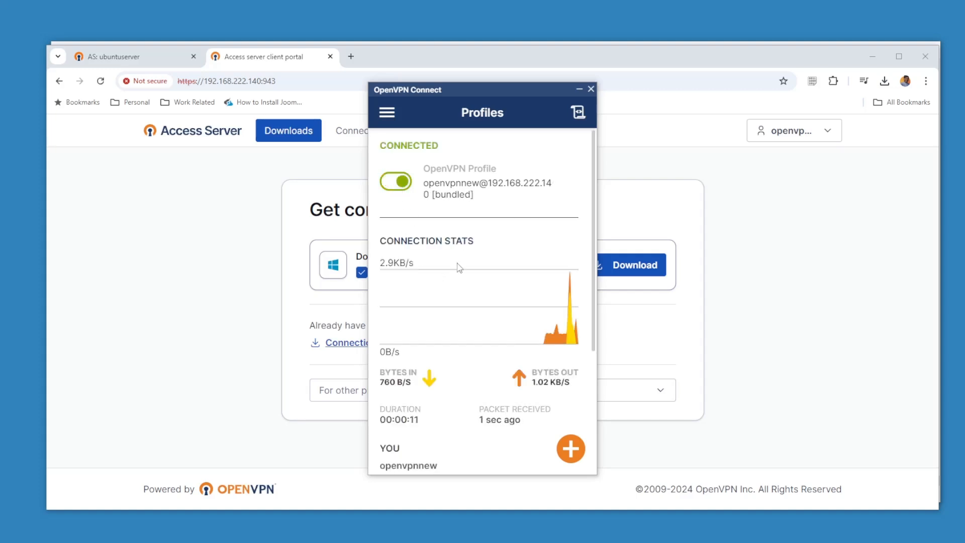